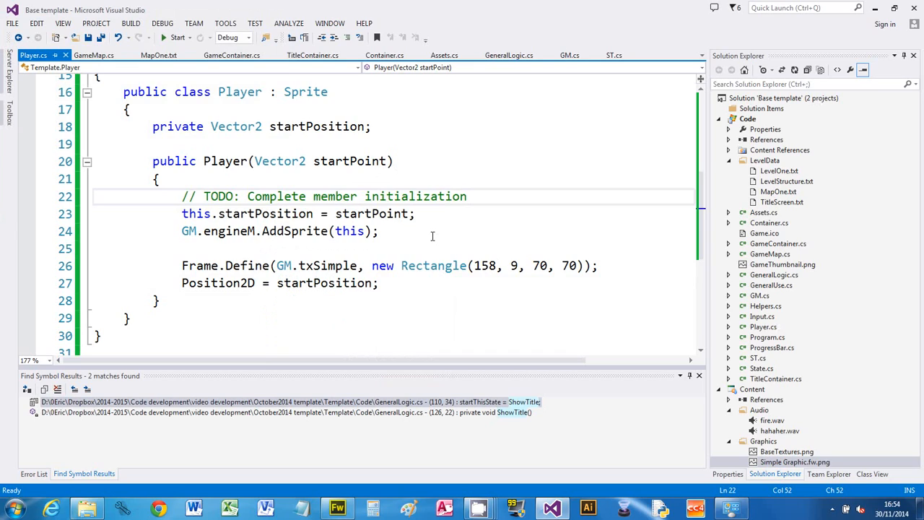
{"action": "mouse_move", "coordinate": [413, 280]}
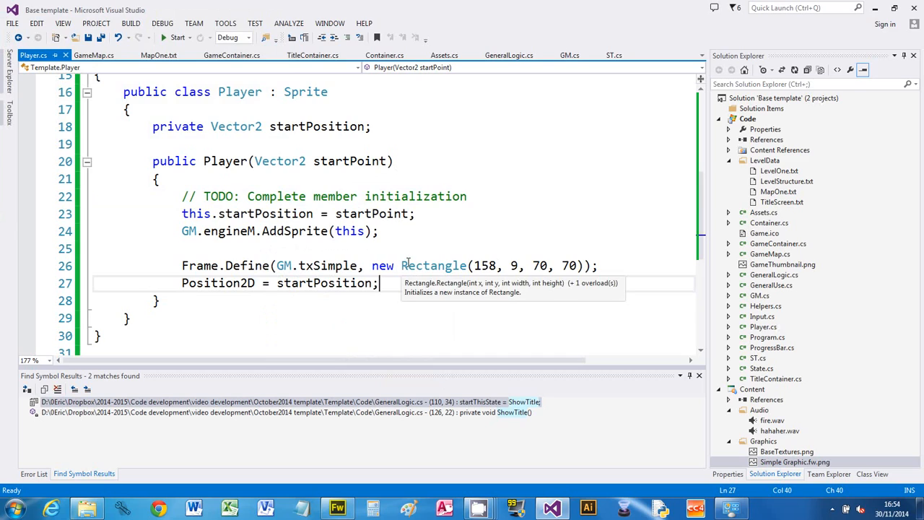
{"action": "mouse_move", "coordinate": [174, 37]}
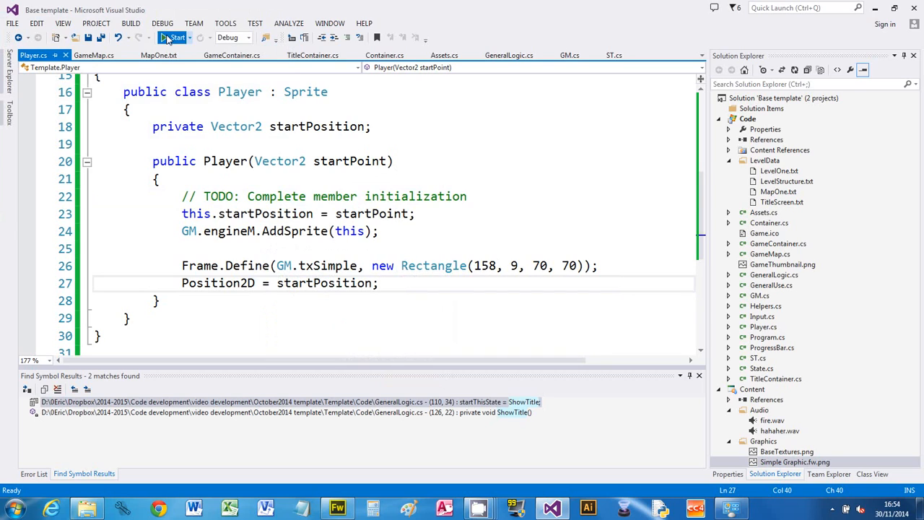
Add a blank line after the Position2D = startPosition; assignment in the Player constructor.
{"action": "left_click", "coordinate": [173, 37]}
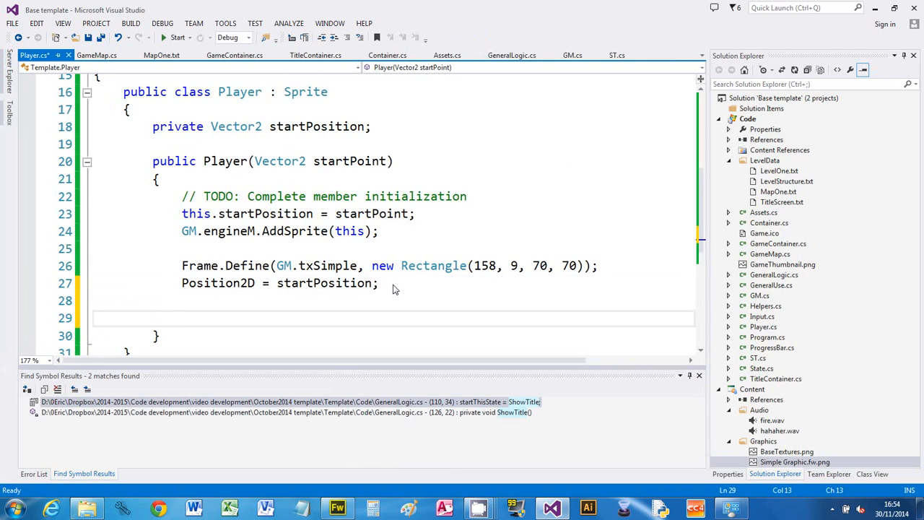
Subscribe the handler in the constructor with OnUpdate += MoveKeys;.
{"action": "type", "text": "on"}
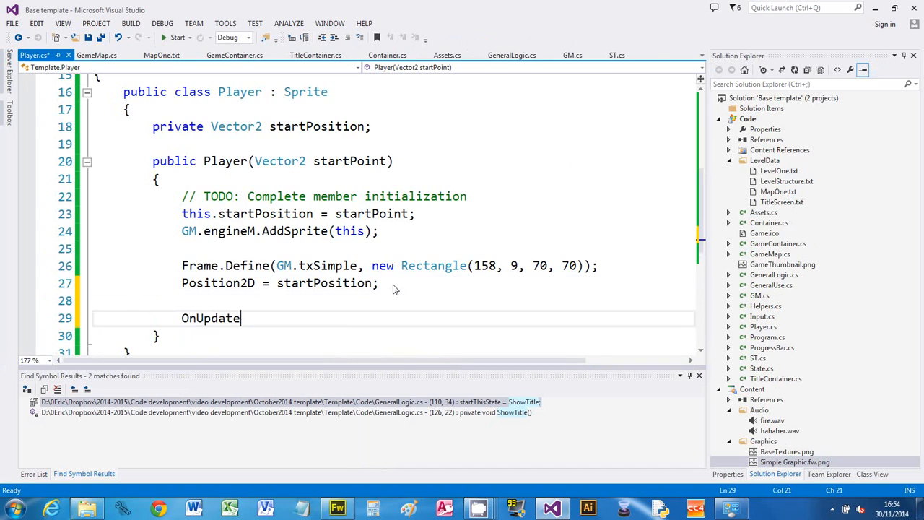
{"action": "type", "text": "+="}
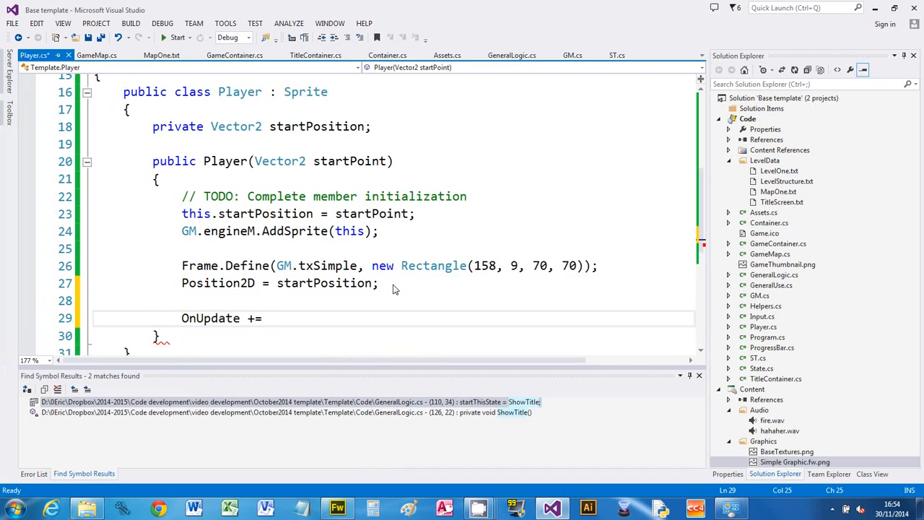
{"action": "type", "text": "Key"}
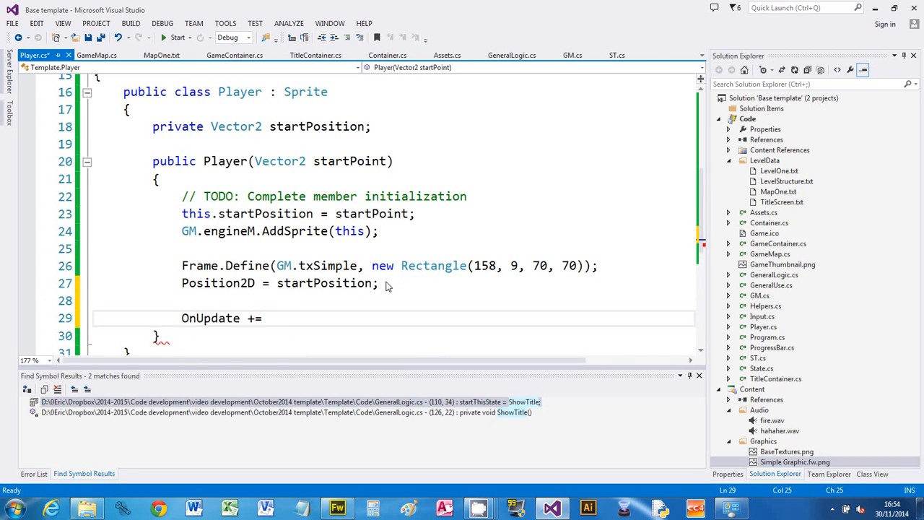
{"action": "type", "text": "MoveKeys;"}
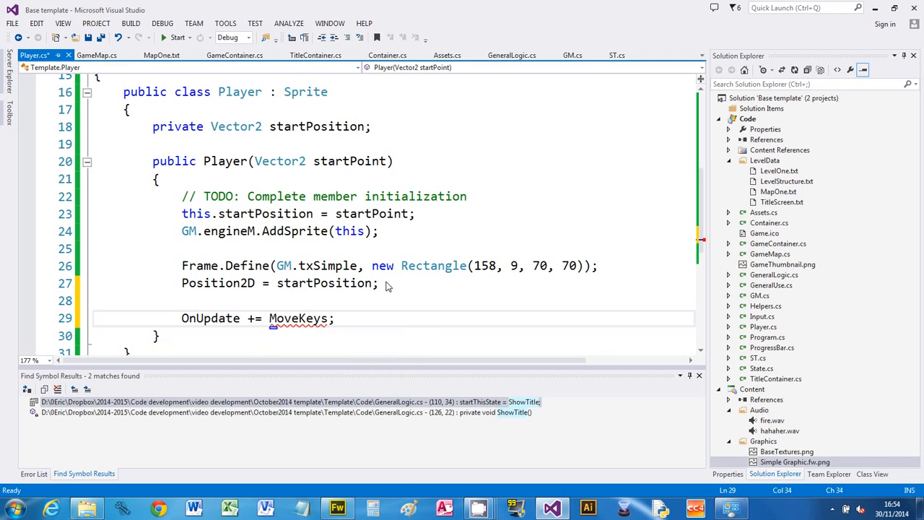
{"action": "mouse_move", "coordinate": [297, 324]}
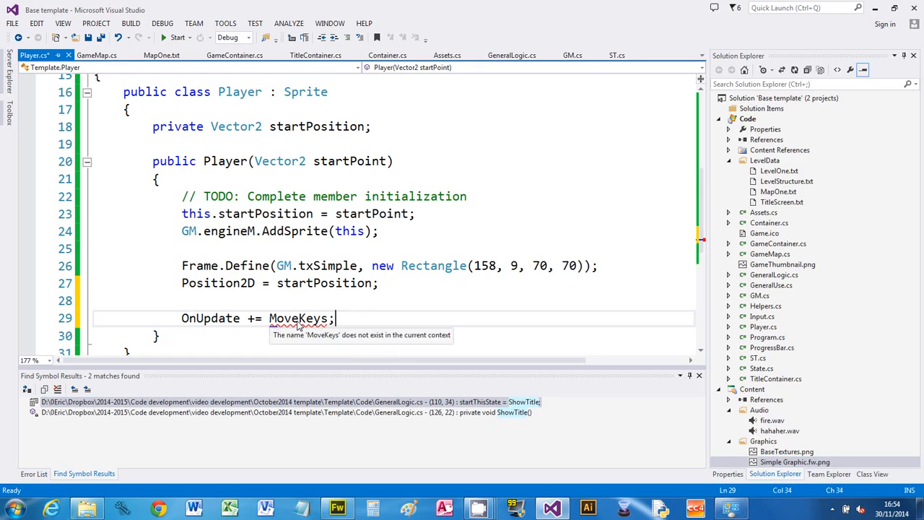
Generate the MoveKeys(Sprite handleMe) method stub and select its NotImplementedException line.
{"action": "right_click", "coordinate": [298, 319]}
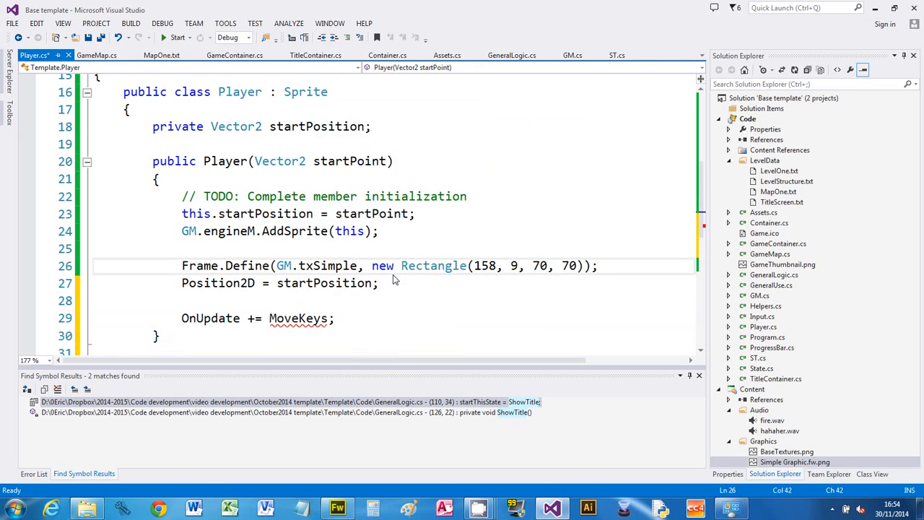
{"action": "scroll", "scroll_direction": "down", "scroll_amount": 3}
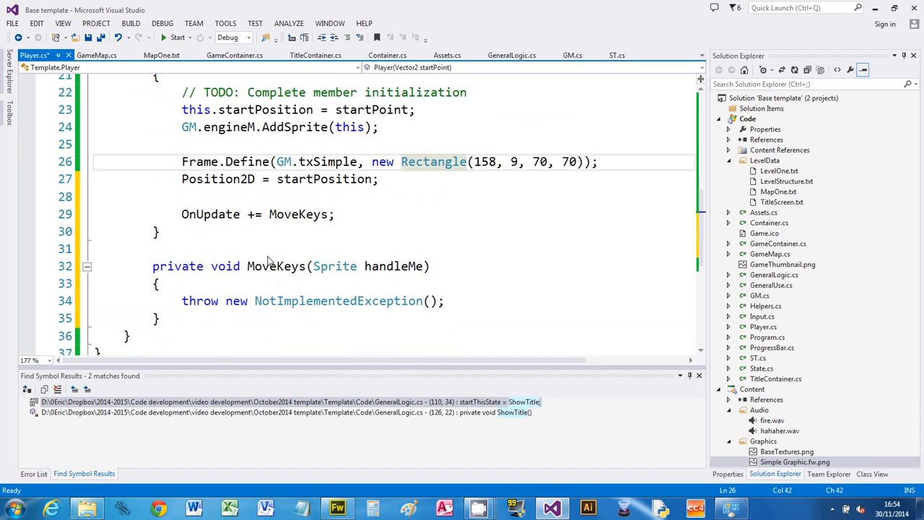
{"action": "left_click", "coordinate": [315, 302]}
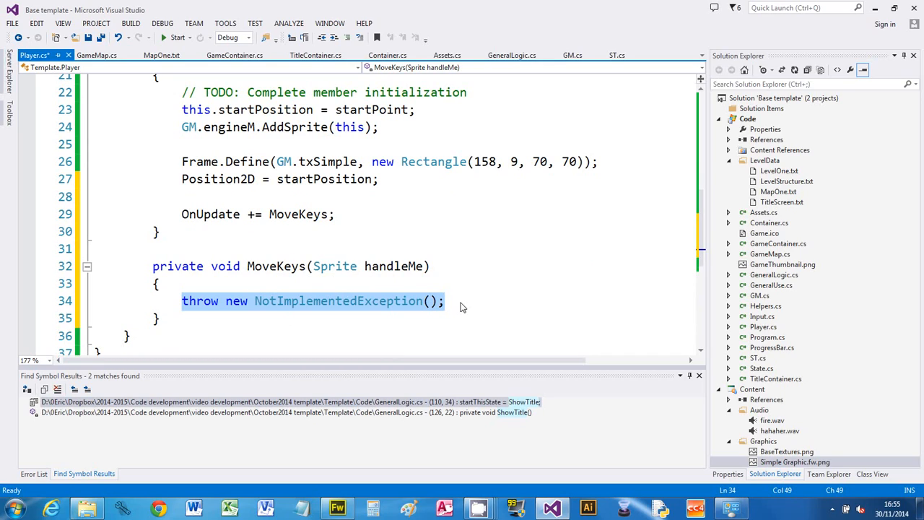
Write the condition if (GM.inputM.KeyDown(Keys.Right)) in MoveKeys.
{"action": "type", "text": "if"}
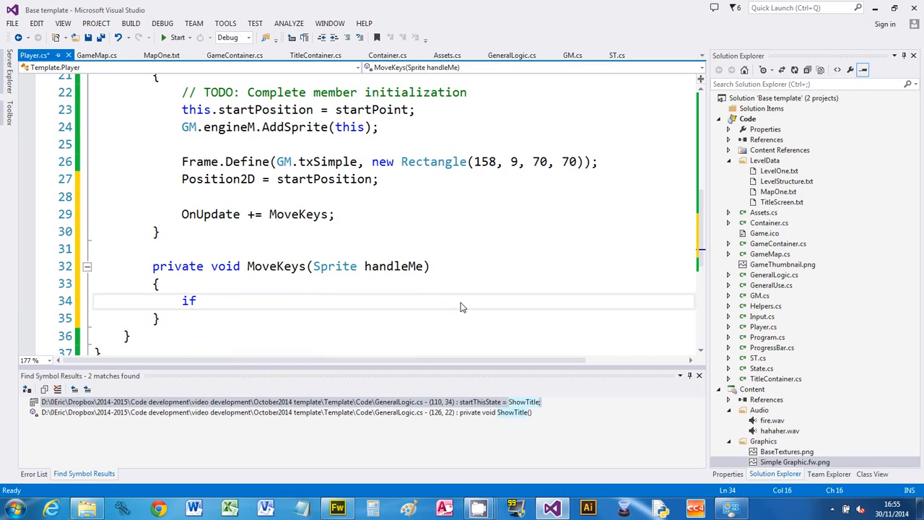
{"action": "type", "text": "()"}
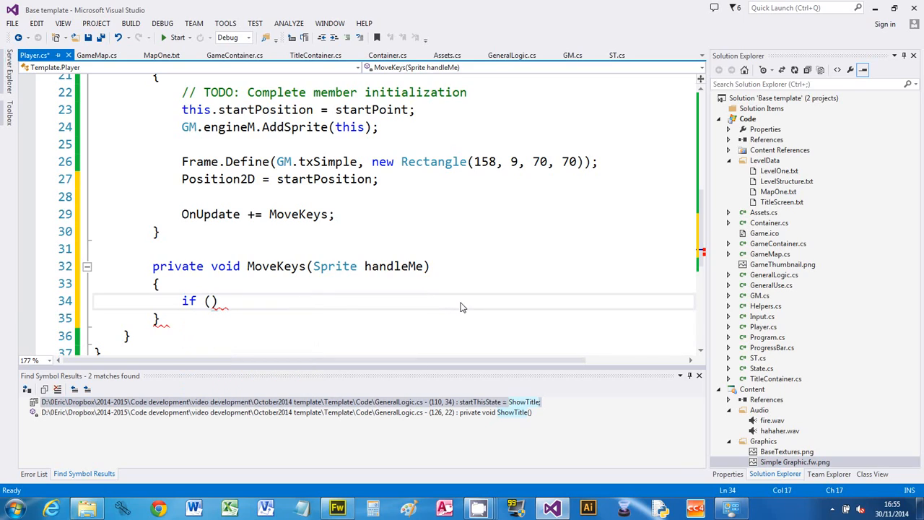
{"action": "type", "text": "GM.inputM"}
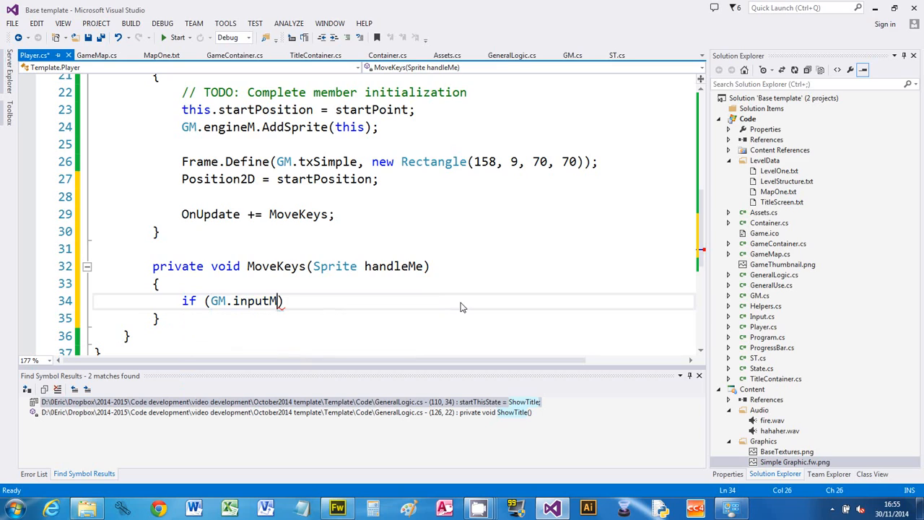
{"action": "type", "text": ".KeyDown(Keys"}
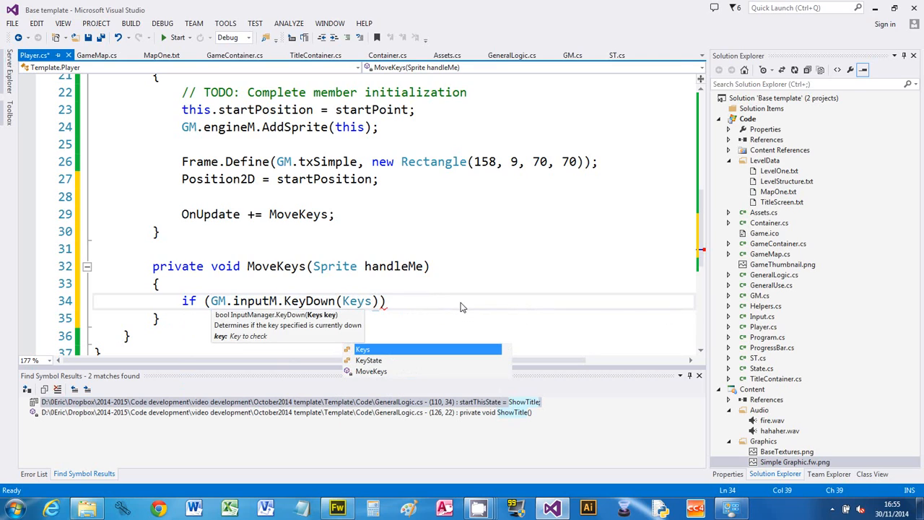
{"action": "type", "text": ".Right"}
{"action": "type", "text": "{"}
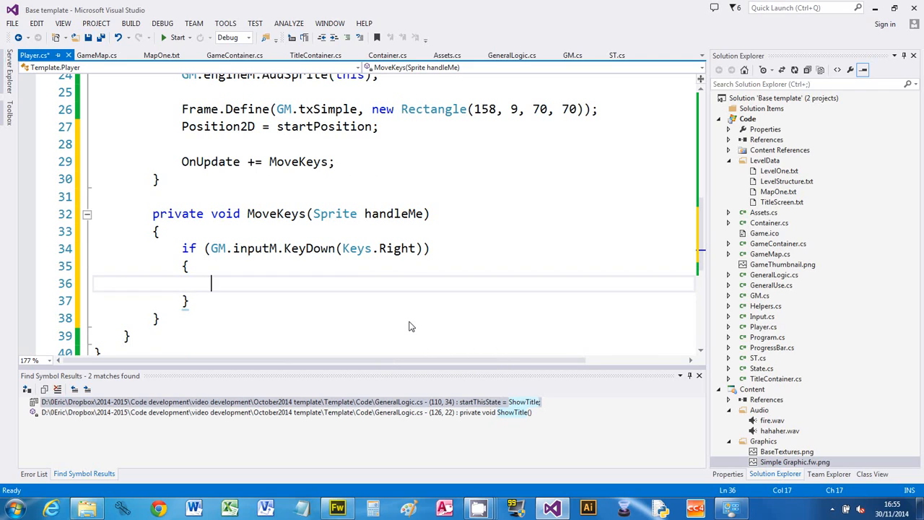
Inside the Right branch, add X += GM.eventM.ValuePerSecond(200);.
{"action": "type", "text": "X"}
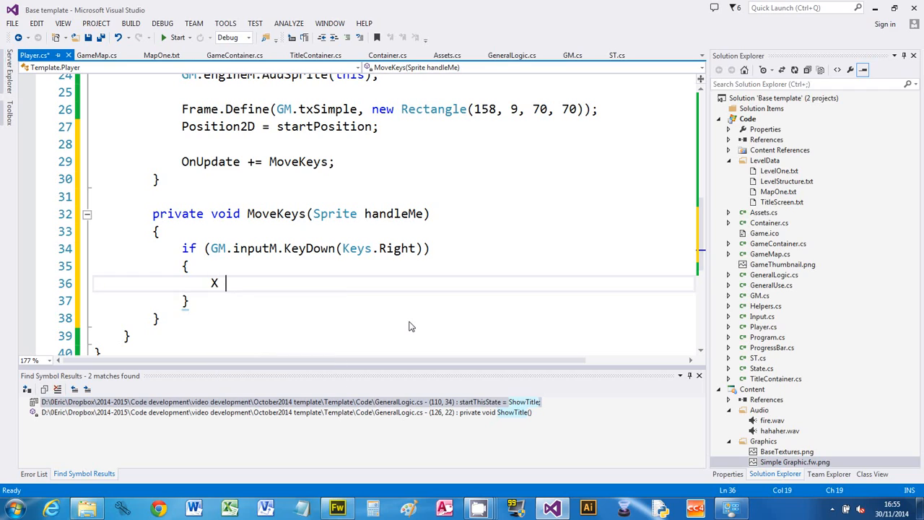
{"action": "type", "text": "+"}
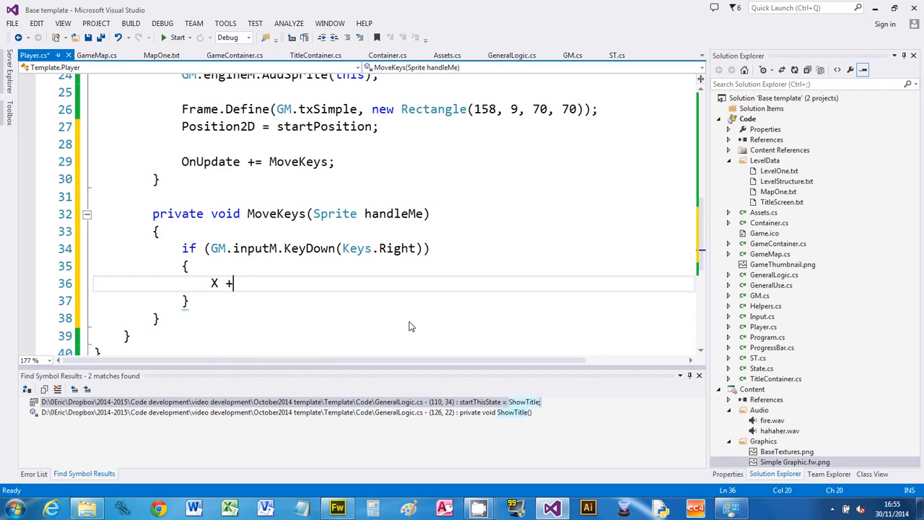
{"action": "type", "text": "= g"}
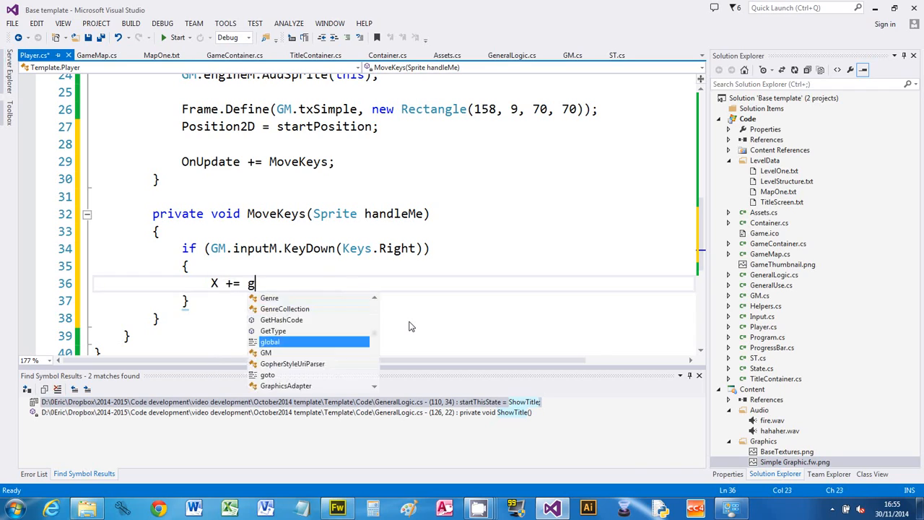
{"action": "type", "text": "M.eventM"}
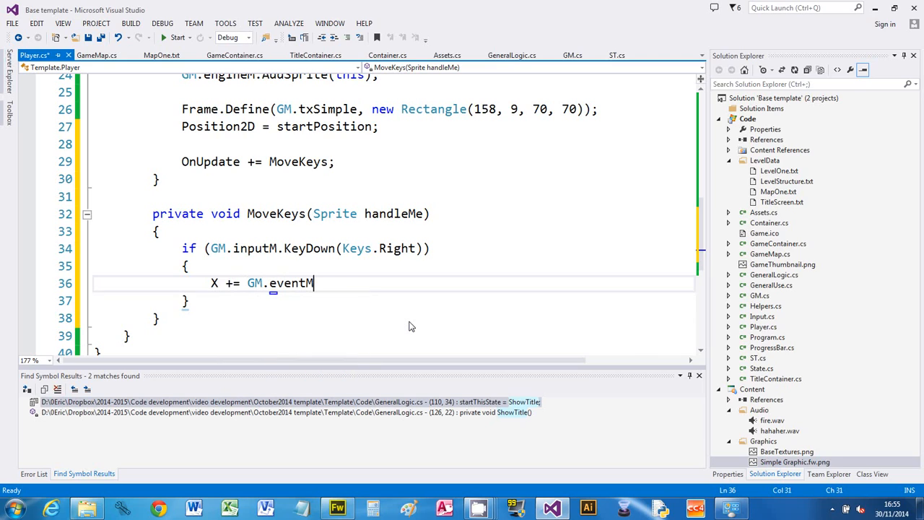
{"action": "type", "text": ".val"}
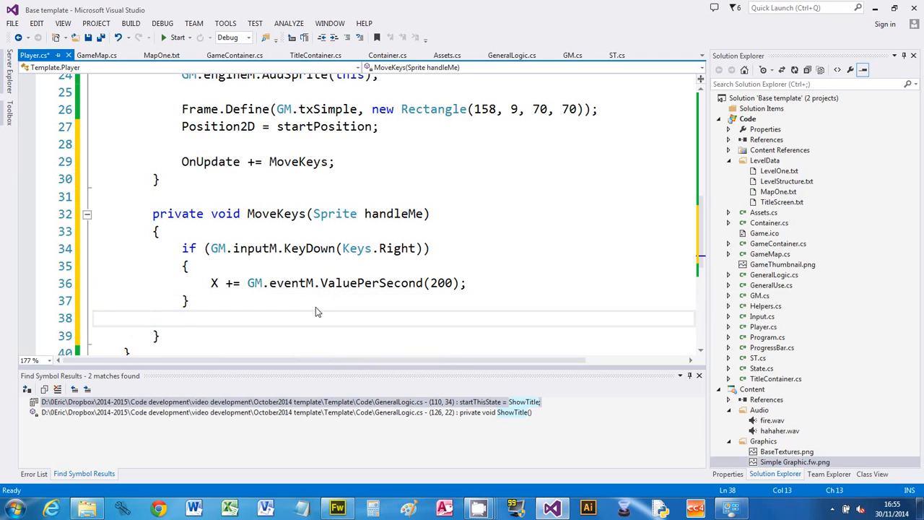
Write the if (GM.inputM.KeyDown(Keys.Left)) { } block.
{"action": "type", "text": "if (GM"}
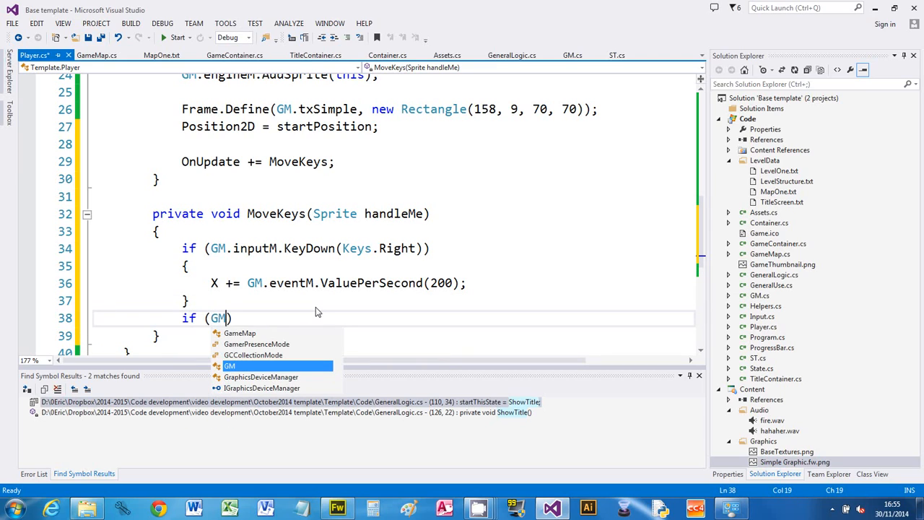
{"action": "type", "text": ".inputM.KeyDown"}
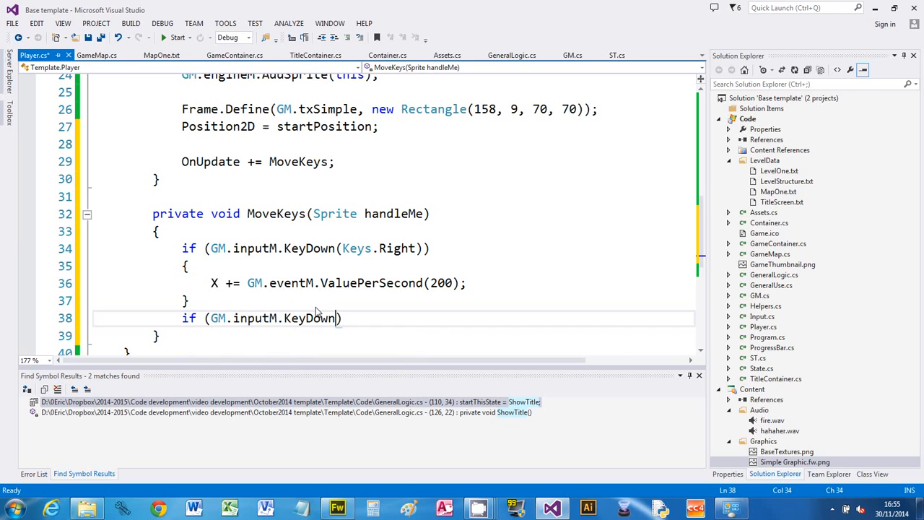
{"action": "type", "text": "Keys.Left"}
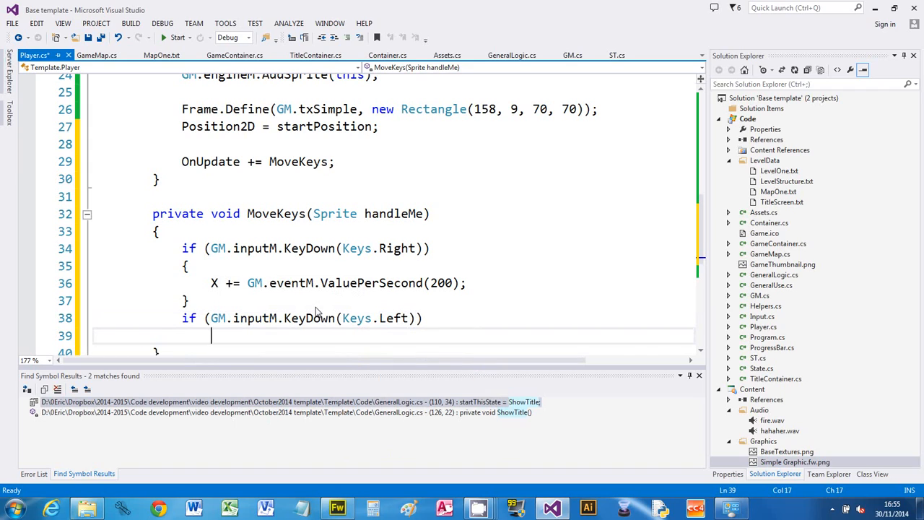
{"action": "type", "text": "{ }"}
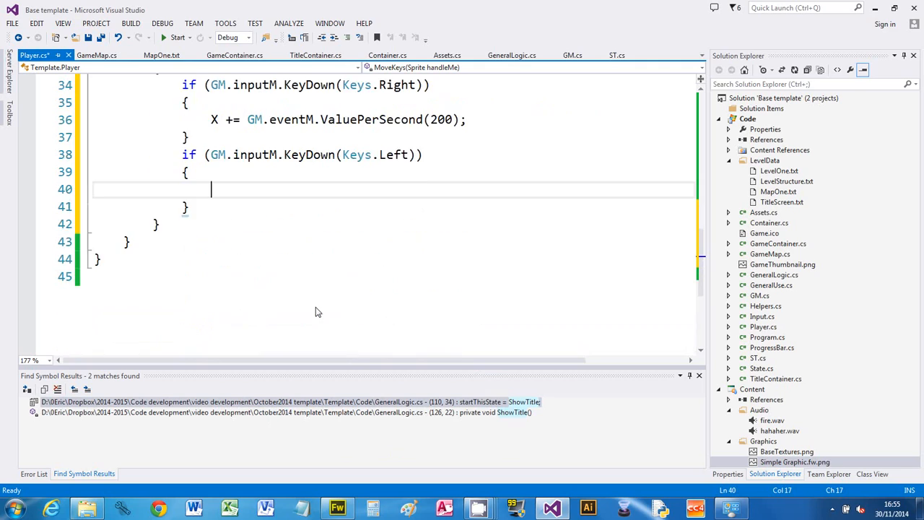
Inside the Left branch, add X -= GM.eventM.ValuePerSecond(200);.
{"action": "scroll", "scroll_direction": "up", "scroll_amount": 3}
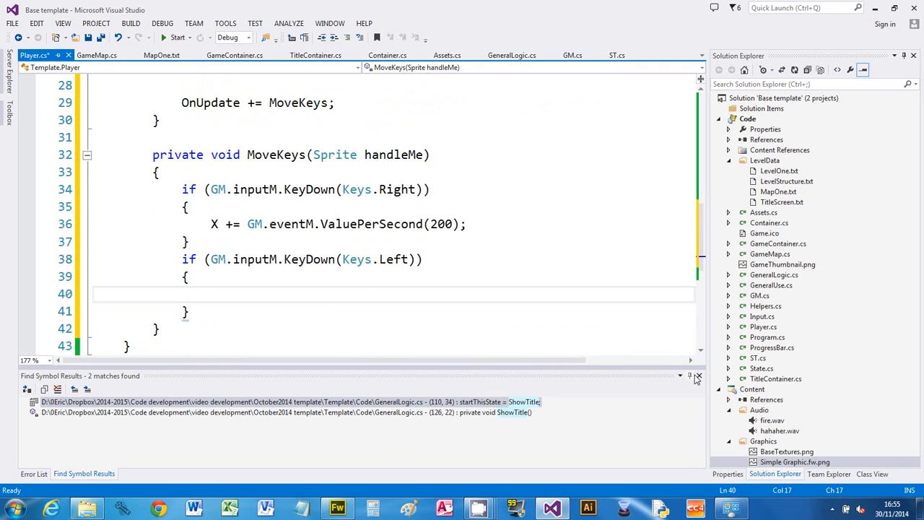
{"action": "left_click", "coordinate": [698, 376]}
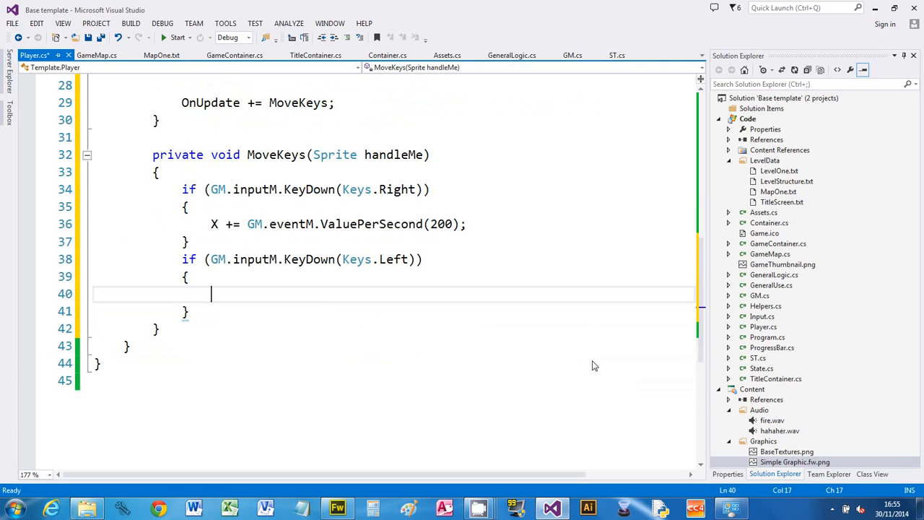
{"action": "type", "text": "X -="}
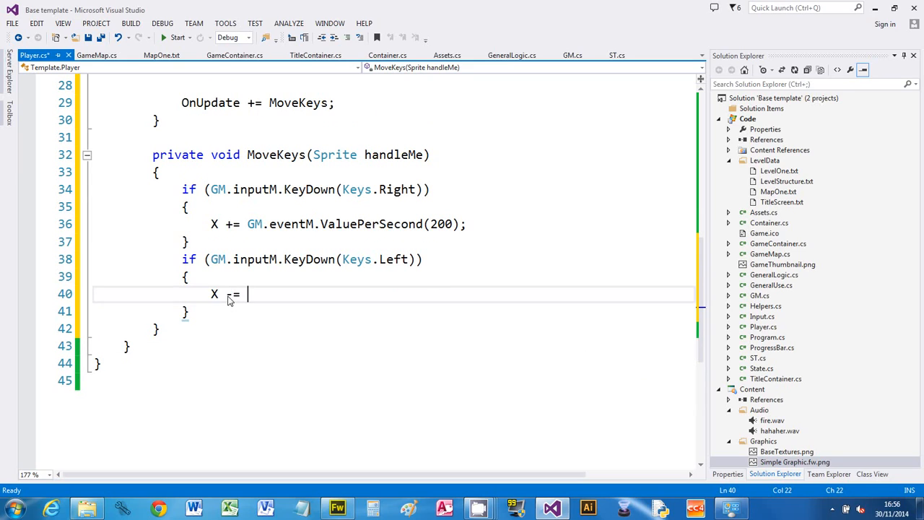
{"action": "type", "text": "GM.eventM.ValuePerSecond("}
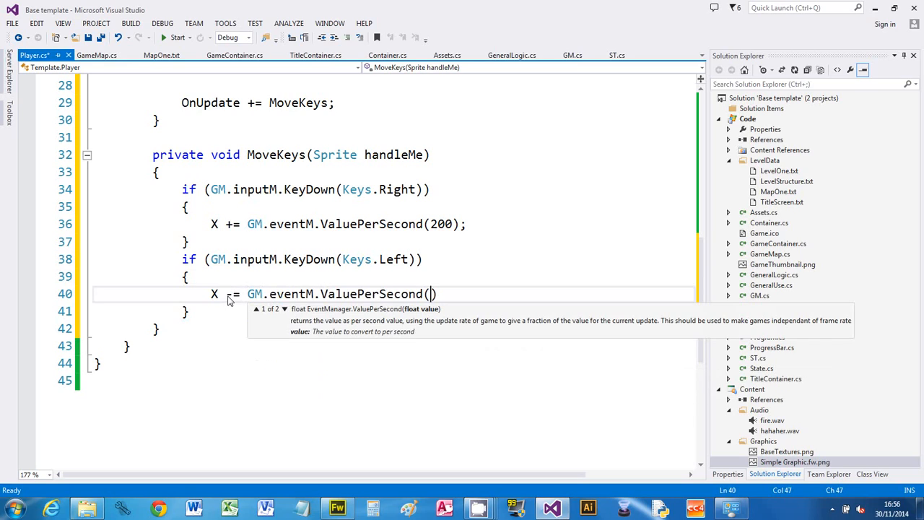
{"action": "type", "text": "200);"}
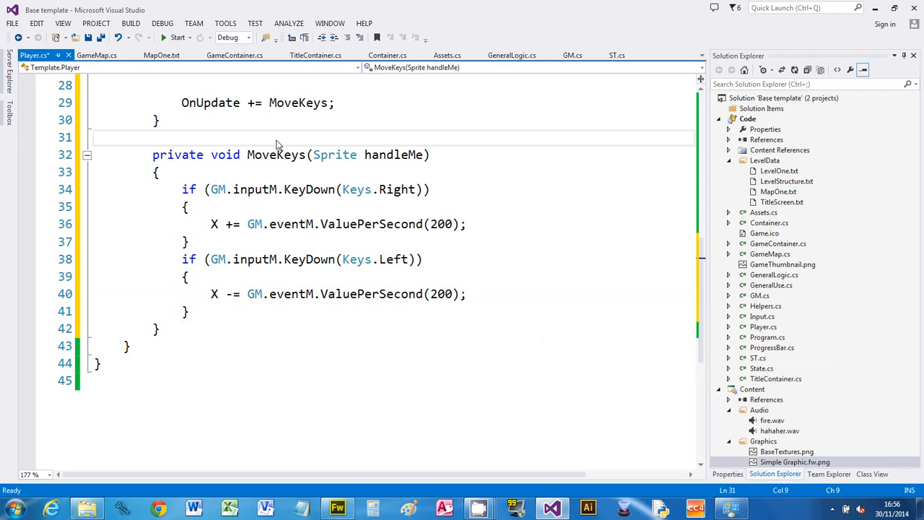
{"action": "double_click", "coordinate": [211, 207]}
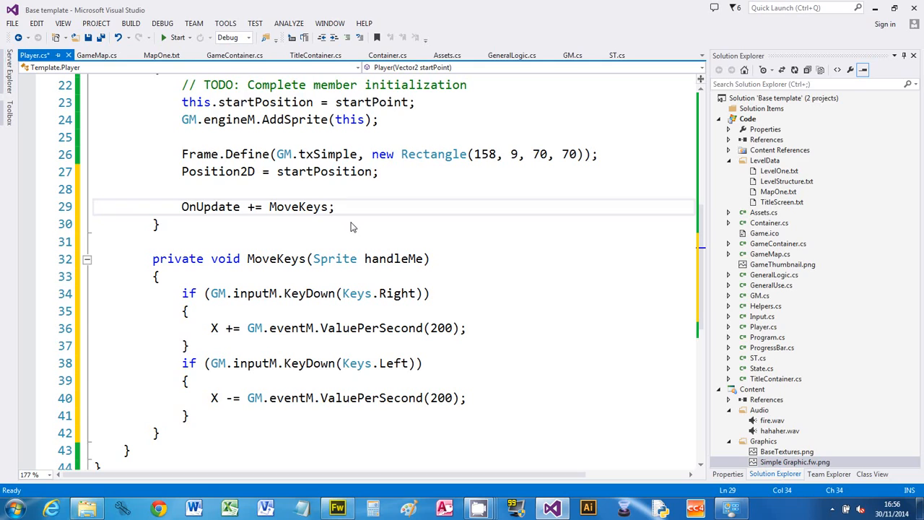
{"action": "mouse_move", "coordinate": [269, 321]}
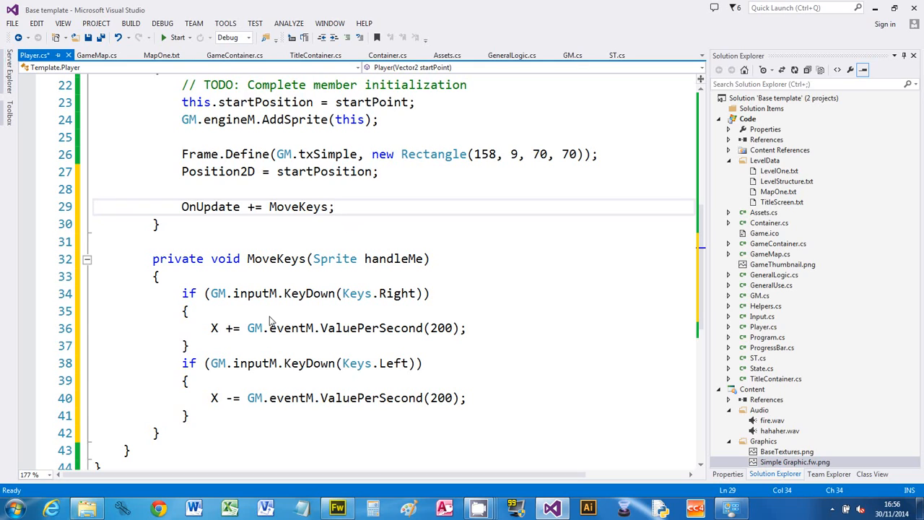
{"action": "left_click", "coordinate": [335, 207]}
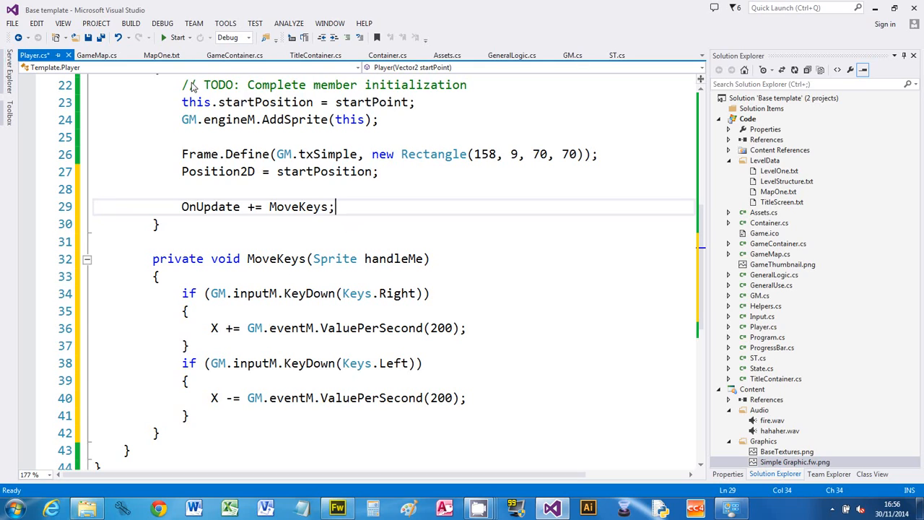
{"action": "mouse_move", "coordinate": [277, 252]}
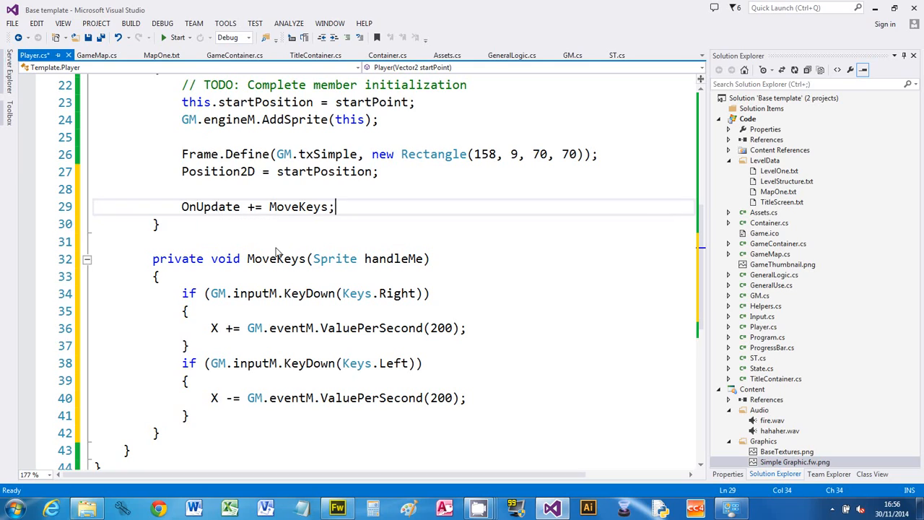
{"action": "mouse_move", "coordinate": [252, 203]}
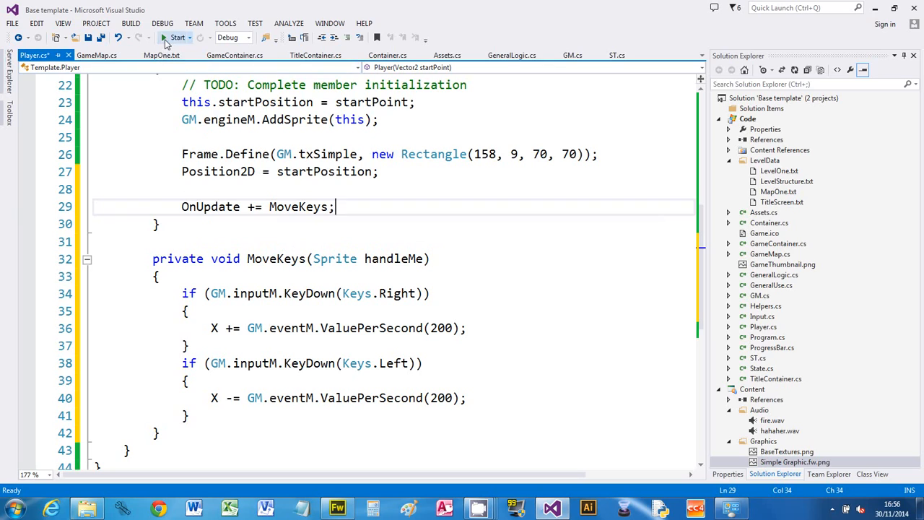
{"action": "left_click", "coordinate": [178, 38]}
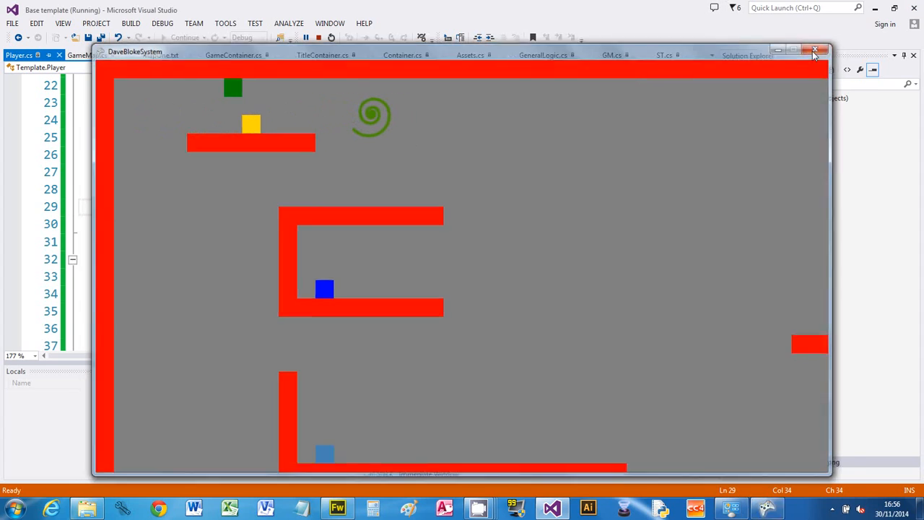
{"action": "left_click", "coordinate": [814, 49]}
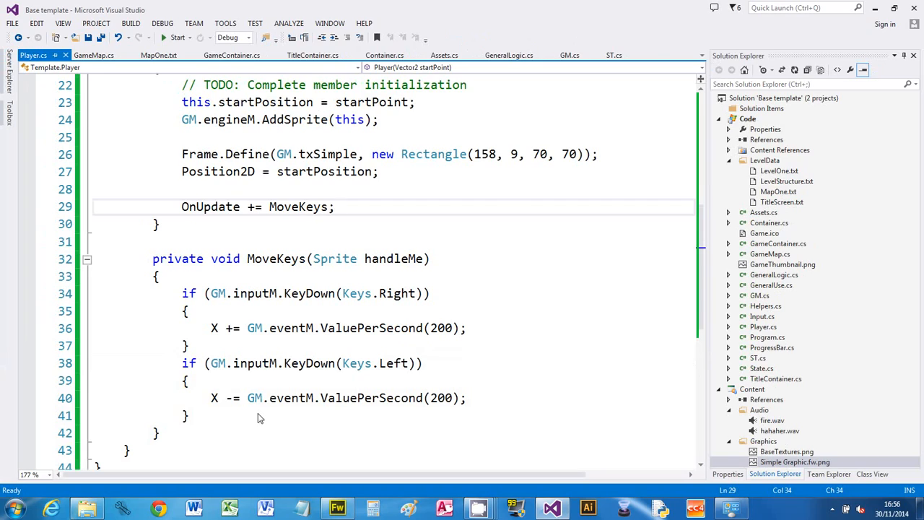
{"action": "mouse_move", "coordinate": [477, 283]}
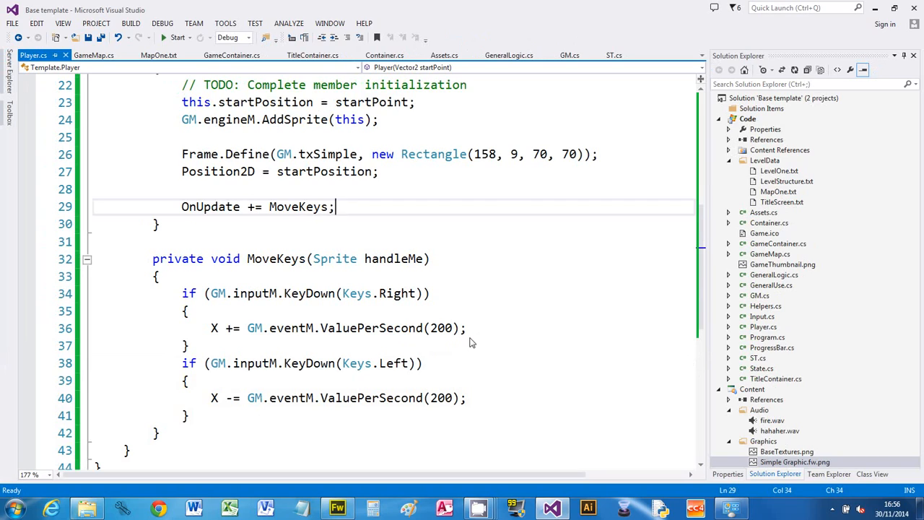
In the Right block, add Effects = SpriteEffects.FlipHorizontally;.
{"action": "left_click", "coordinate": [483, 328]}
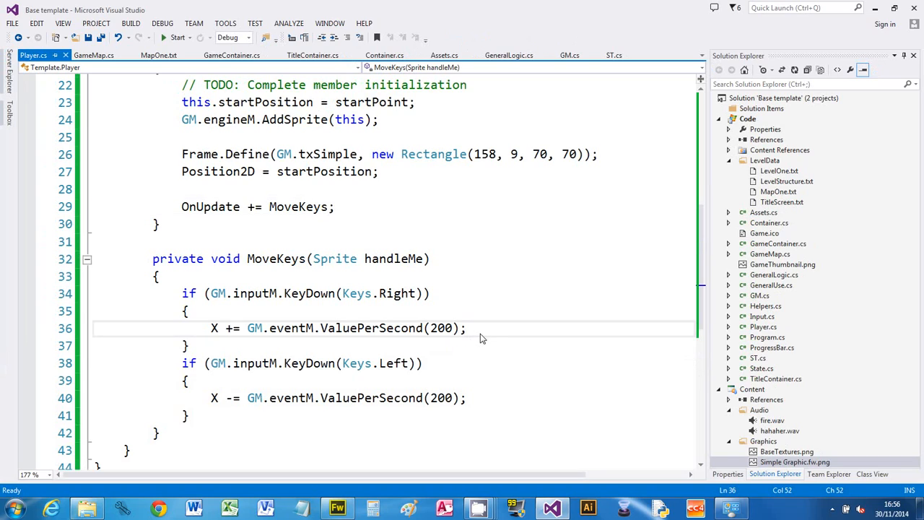
{"action": "mouse_move", "coordinate": [560, 343]}
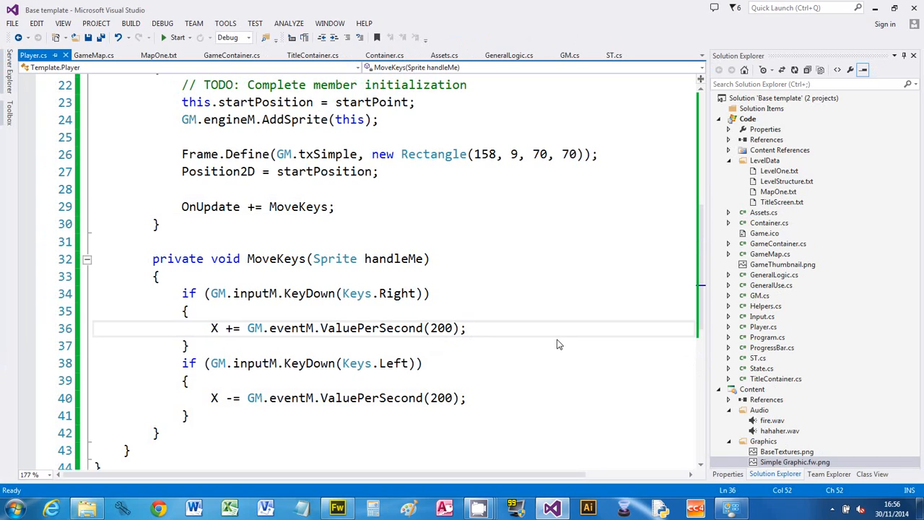
{"action": "type", "text": "effe"}
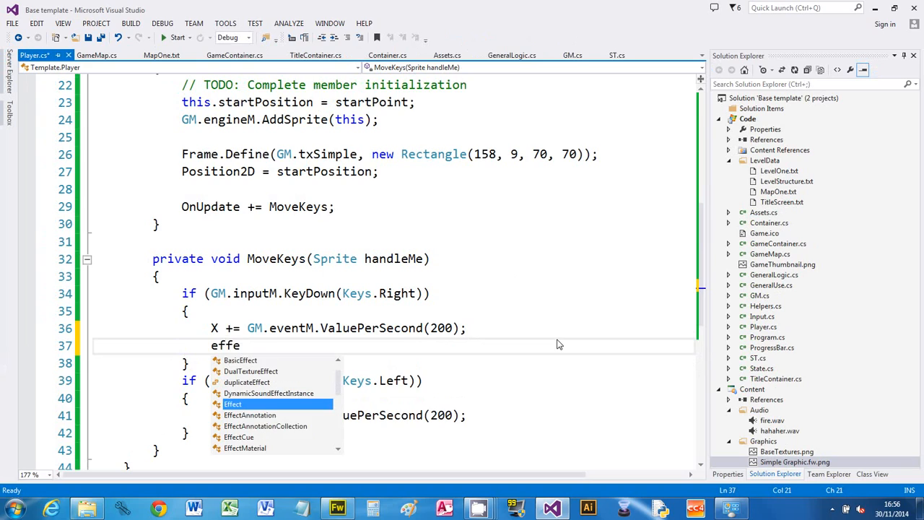
{"action": "type", "text": "cts"}
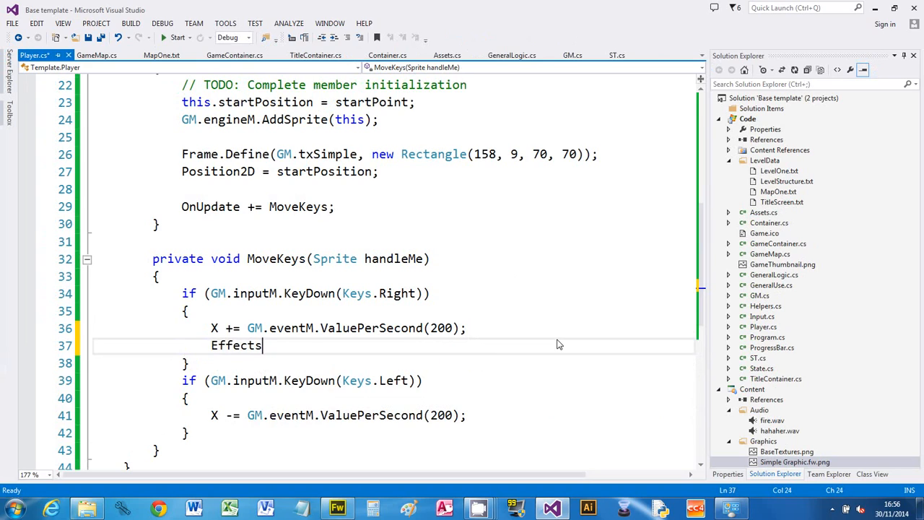
{"action": "type", "text": "= SpriteEffects.FlipHorizontally;"}
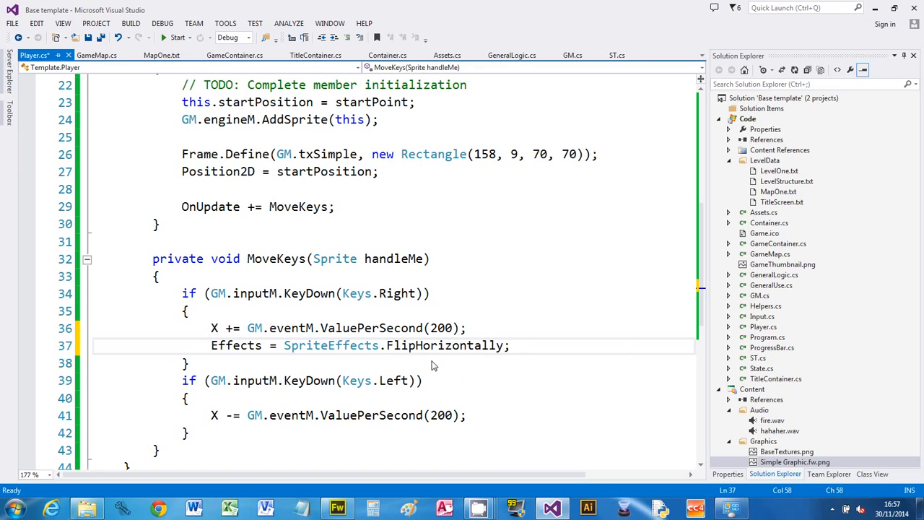
In the Left block, add Effects = SpriteEffects.None; and build successfully.
{"action": "left_click", "coordinate": [188, 311]}
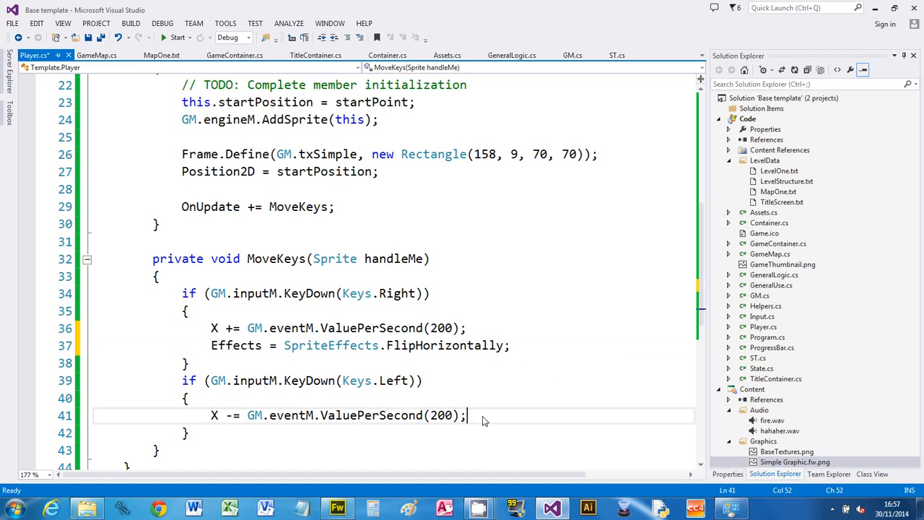
{"action": "key", "text": "Return"}
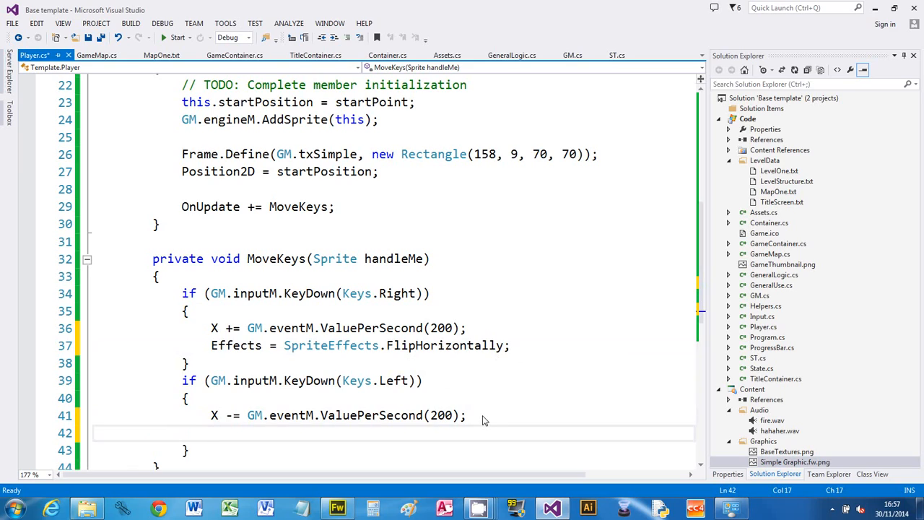
{"action": "type", "text": "effe"}
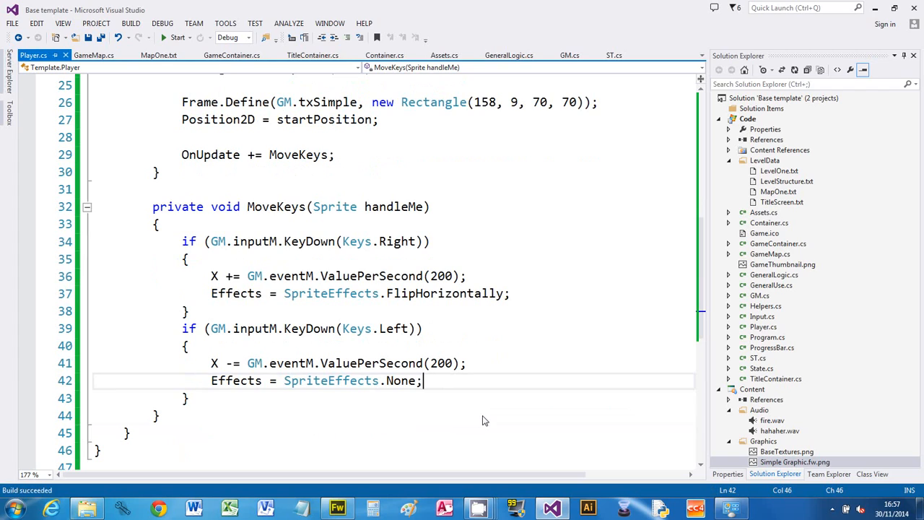
Add a blank line after the Left key block inside MoveKeys.
{"action": "left_click", "coordinate": [178, 37]}
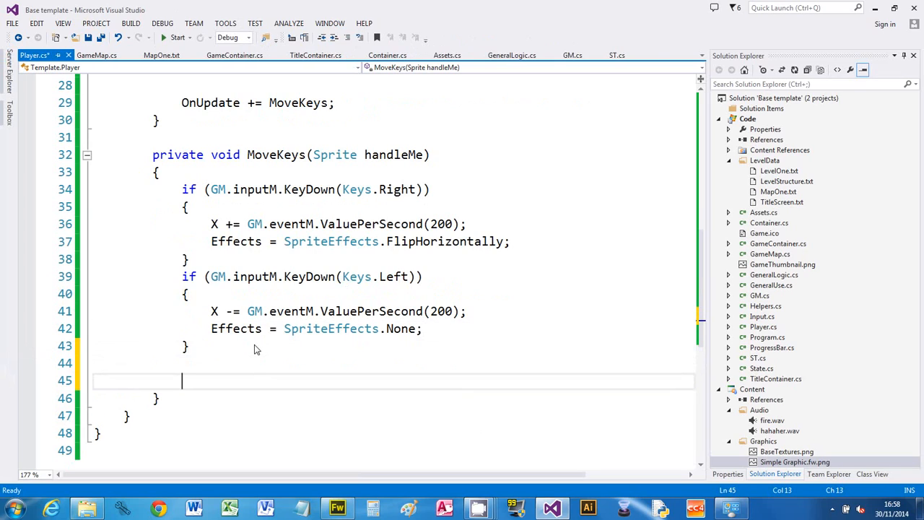
Add an Up branch: if (GM.inputM.KeyDown(Keys.Up)) with Y -= GM.eventM.ValuePerSecond(200);.
{"action": "type", "text": "if (gm"}
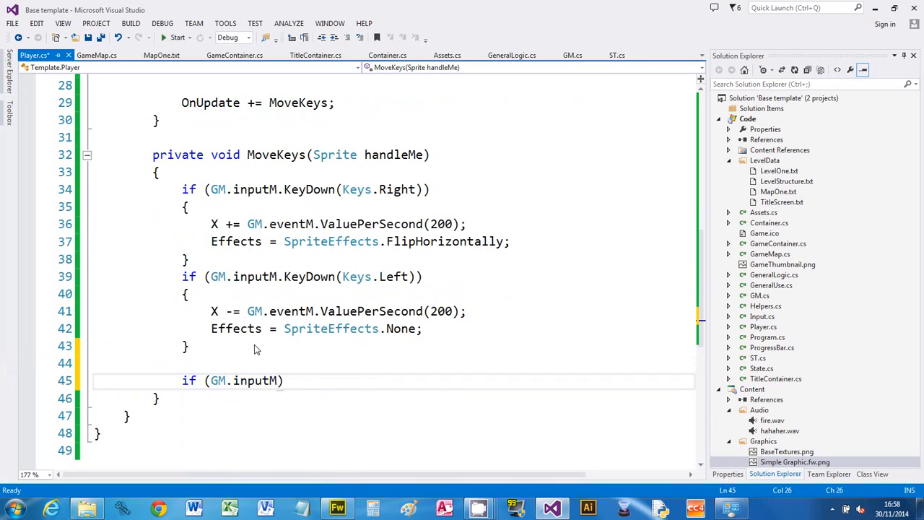
{"action": "type", "text": ".KeyDown("}
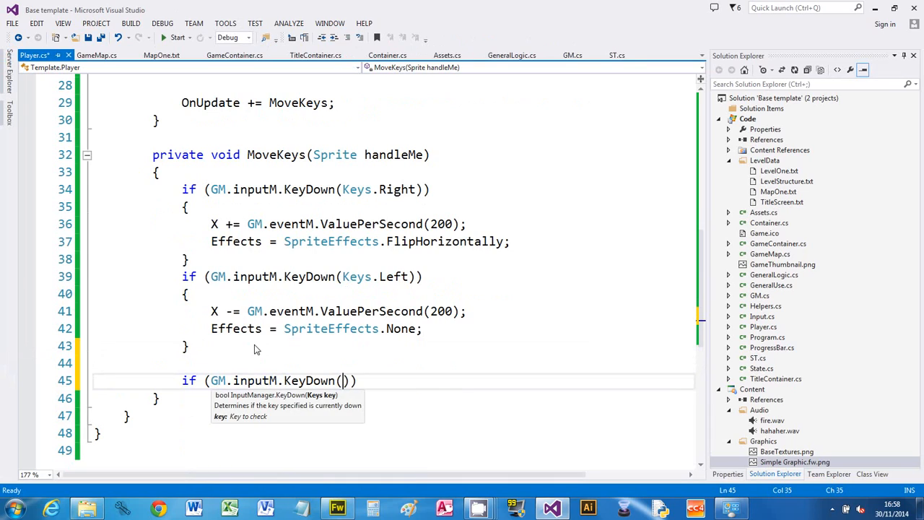
{"action": "type", "text": "Keys.Up"}
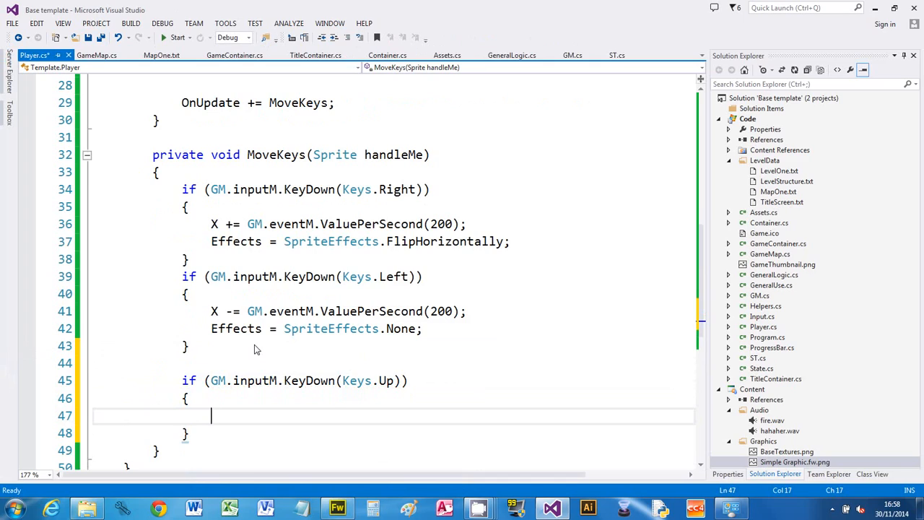
{"action": "type", "text": "Y"}
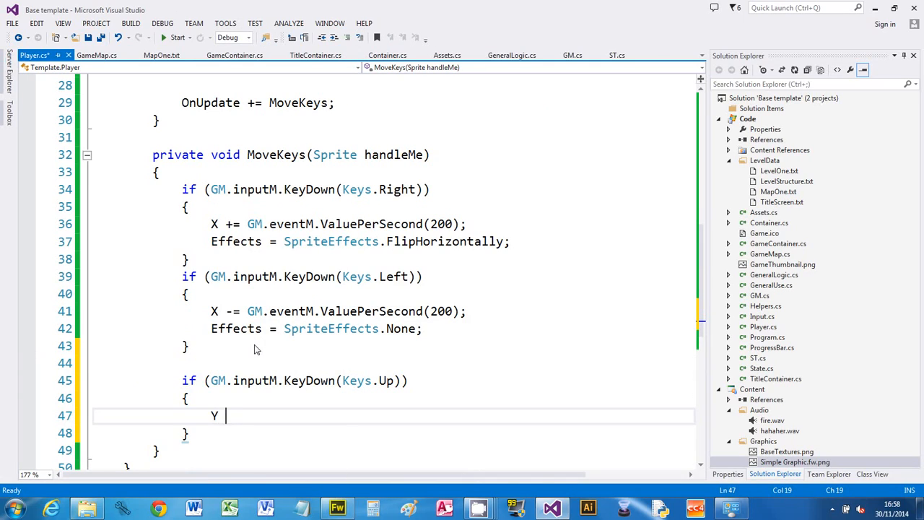
{"action": "type", "text": "-="}
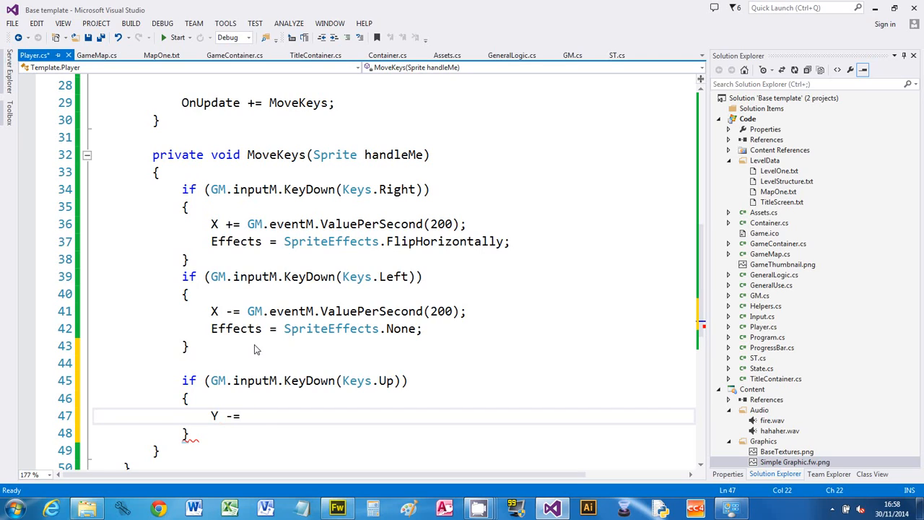
{"action": "type", "text": "GM.eventM"}
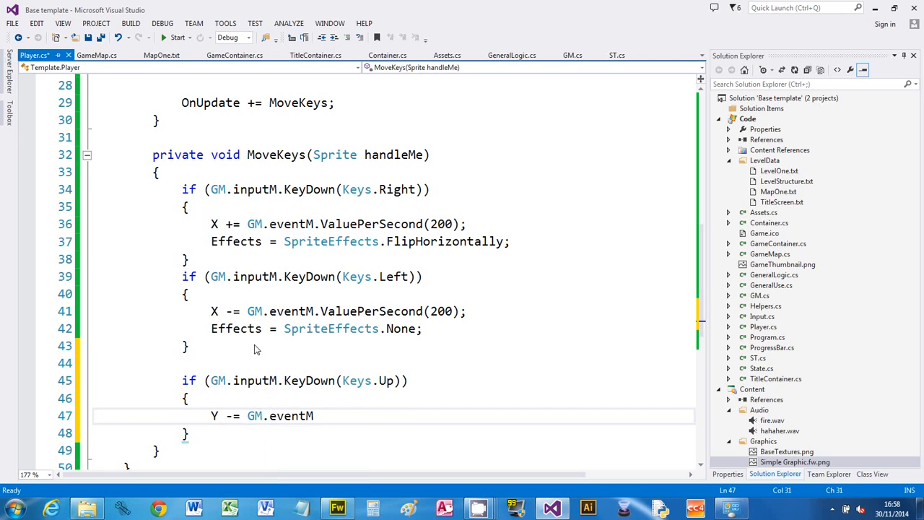
{"action": "type", "text": ".ValuePerSecond("}
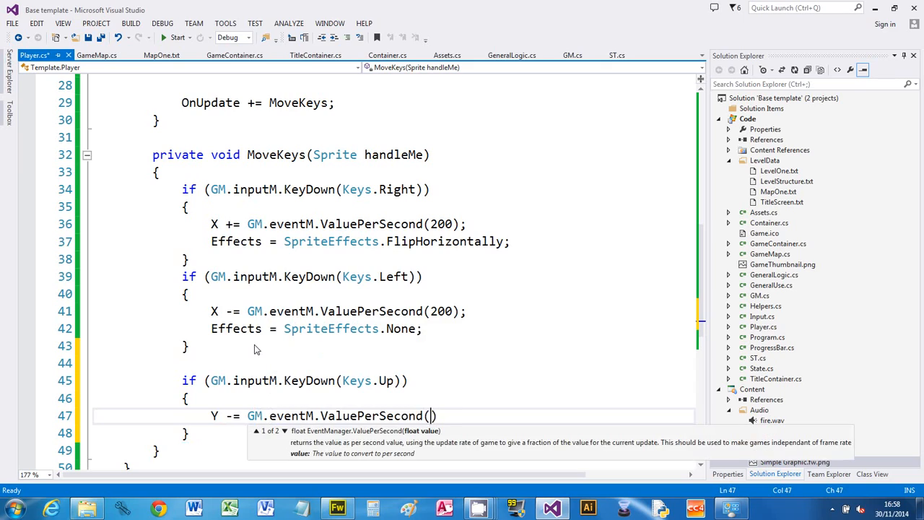
{"action": "type", "text": "200);"}
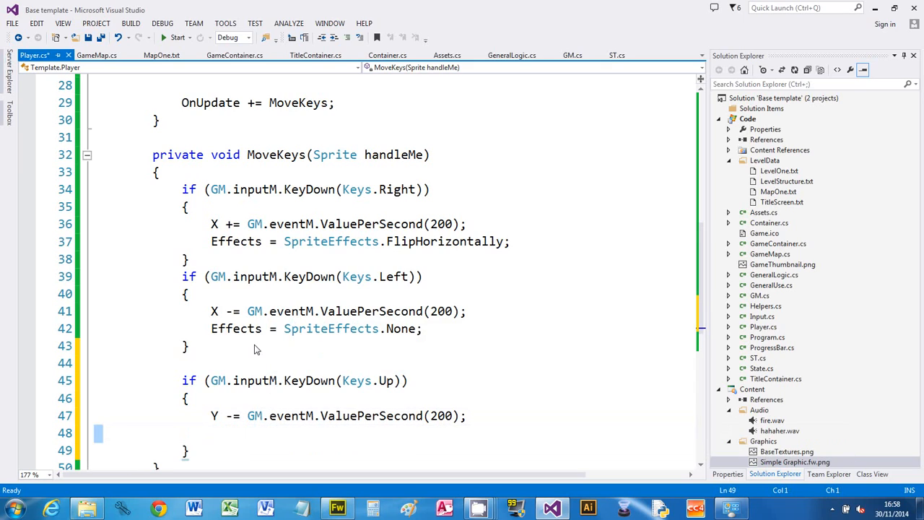
Add a Down branch: if (GM.inputM.KeyDown(Keys.Down)) with Y += GM.eventM.ValuePerSecond(200), fixing a mistyped completion.
{"action": "left_click", "coordinate": [228, 434]}
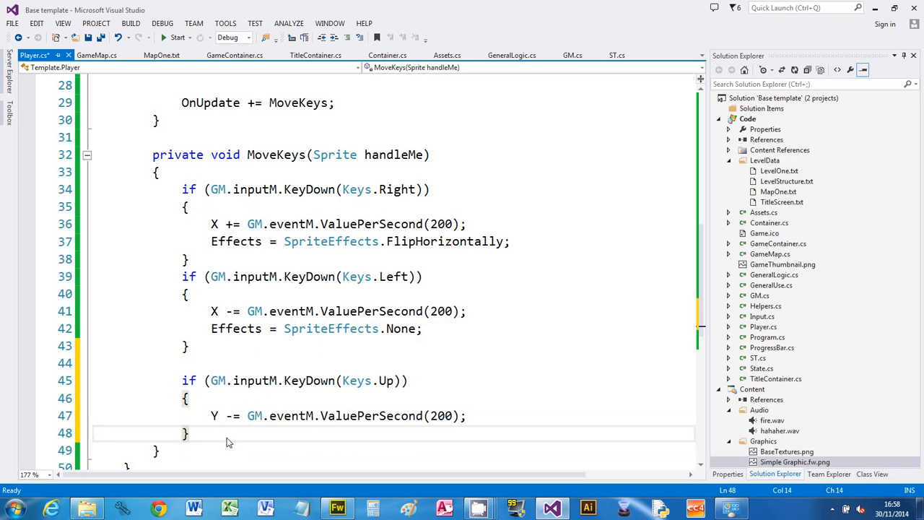
{"action": "type", "text": "if"}
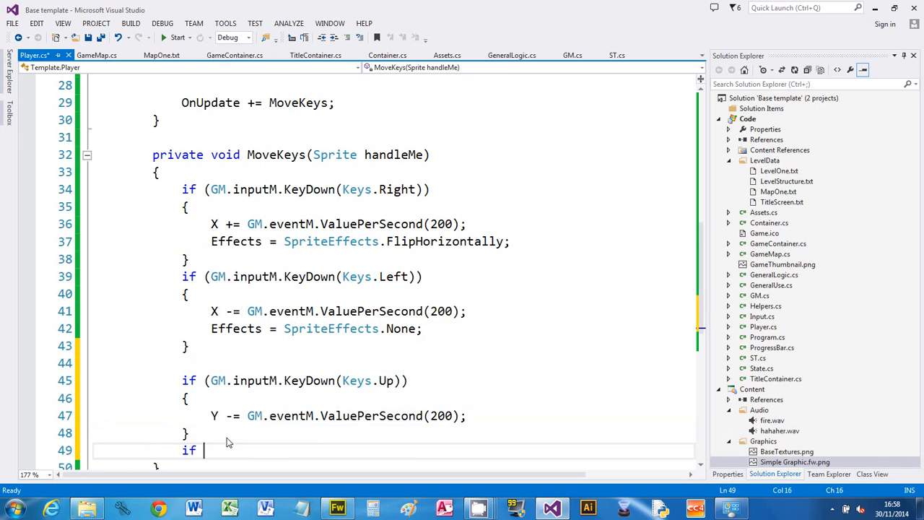
{"action": "type", "text": "(GM.inputM.KeyDown(Keys."}
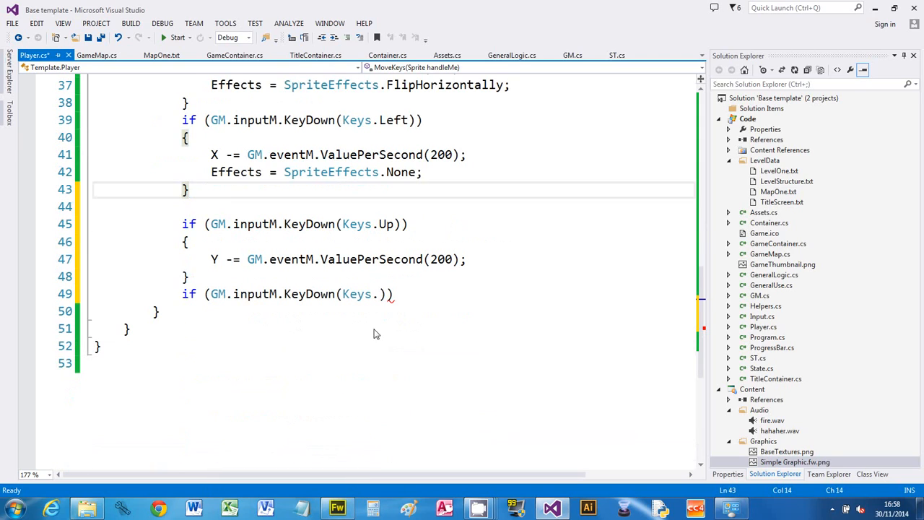
{"action": "type", "text": "."}
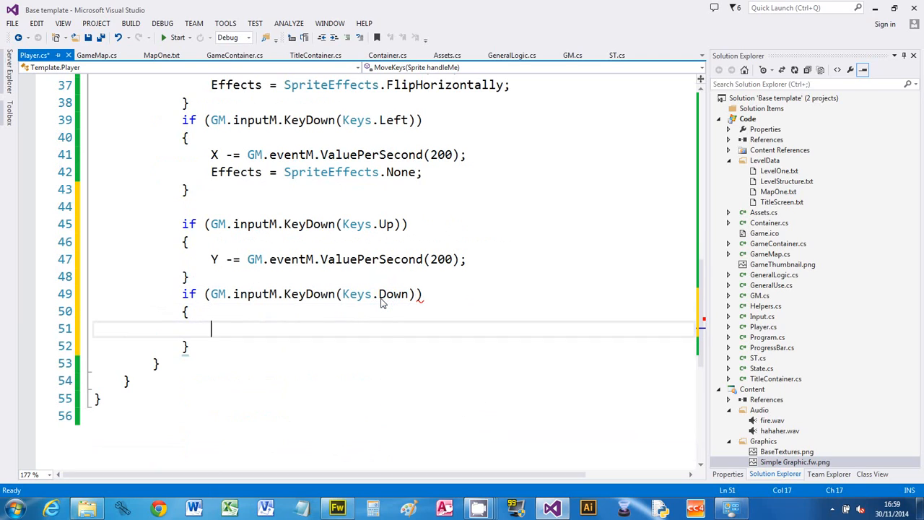
{"action": "type", "text": "Y +"}
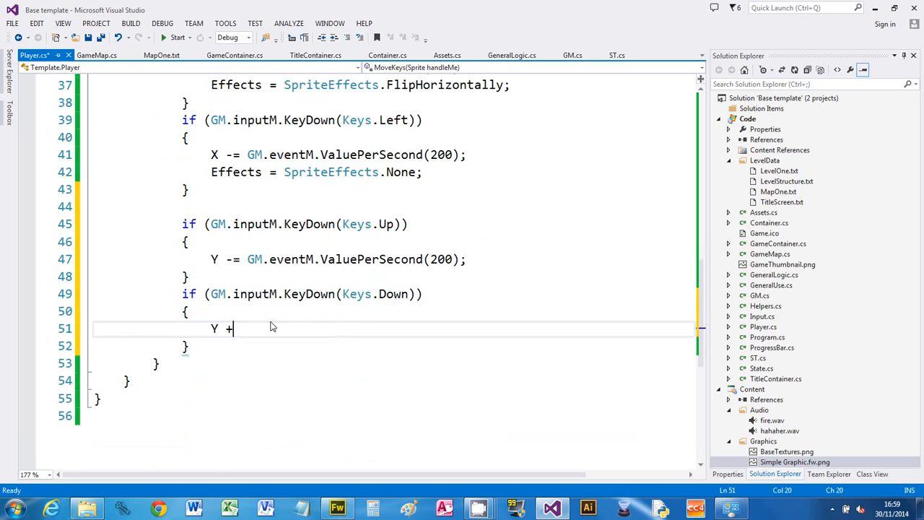
{"action": "type", "text": "= GM."}
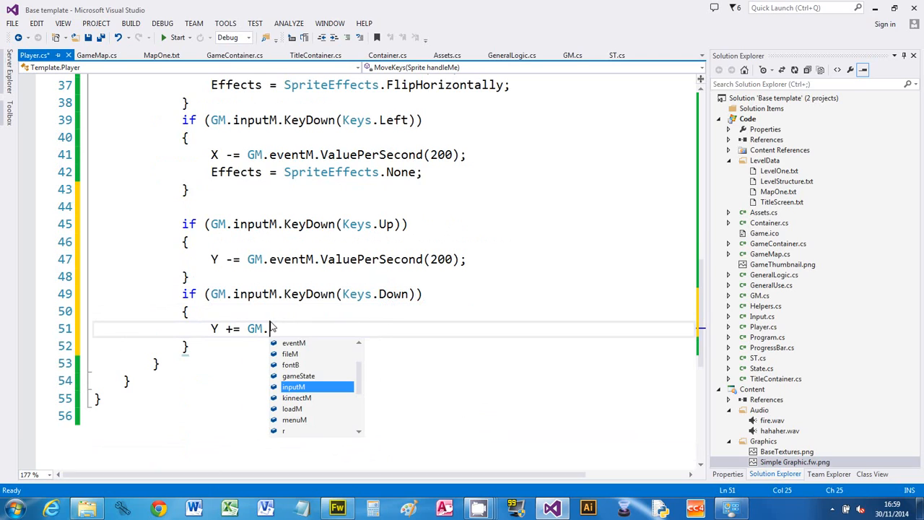
{"action": "type", "text": "ke"}
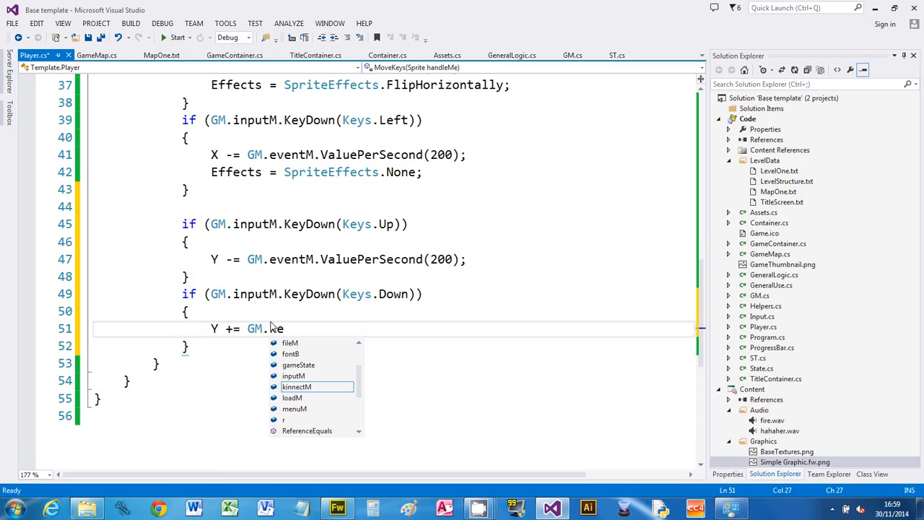
{"action": "key", "text": "Backspace"}
{"action": "type", "text": "inputM.KeyDown"}
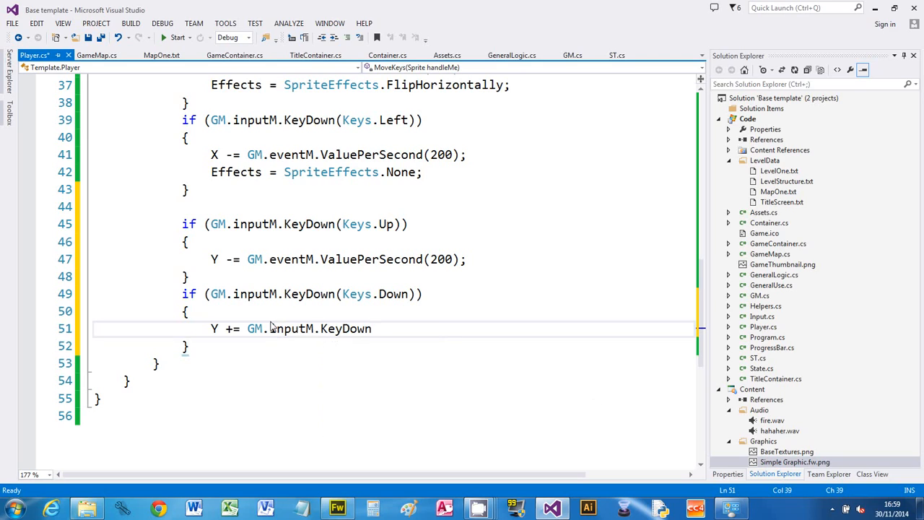
{"action": "key", "text": "backspace"}
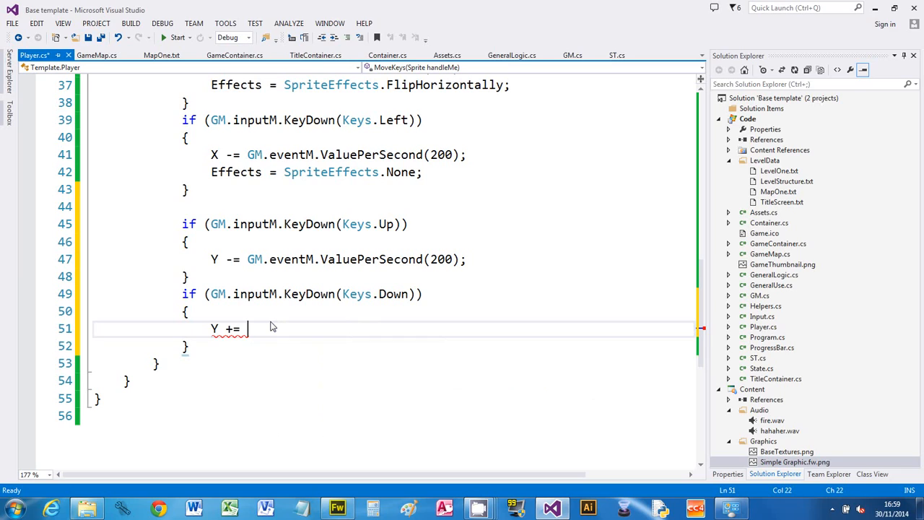
{"action": "type", "text": "GM.eventM.ValuePerSecond(200);"}
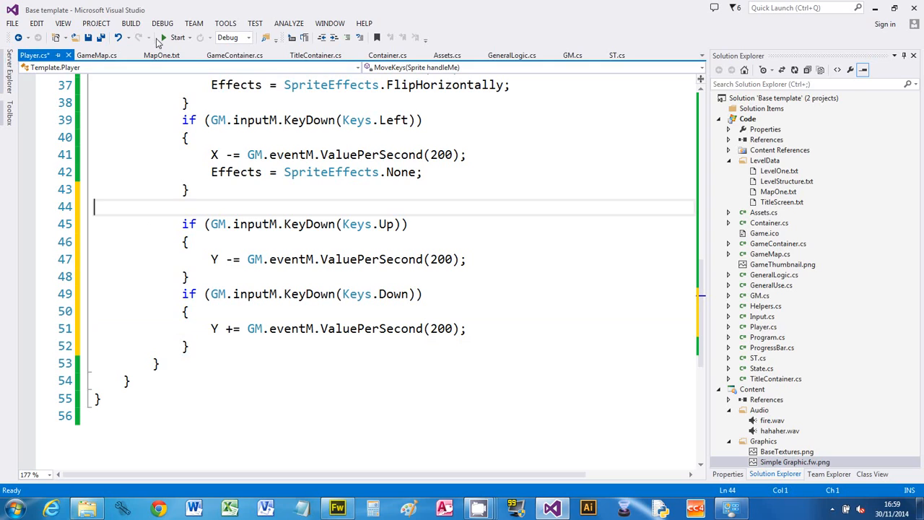
{"action": "left_click", "coordinate": [162, 37]}
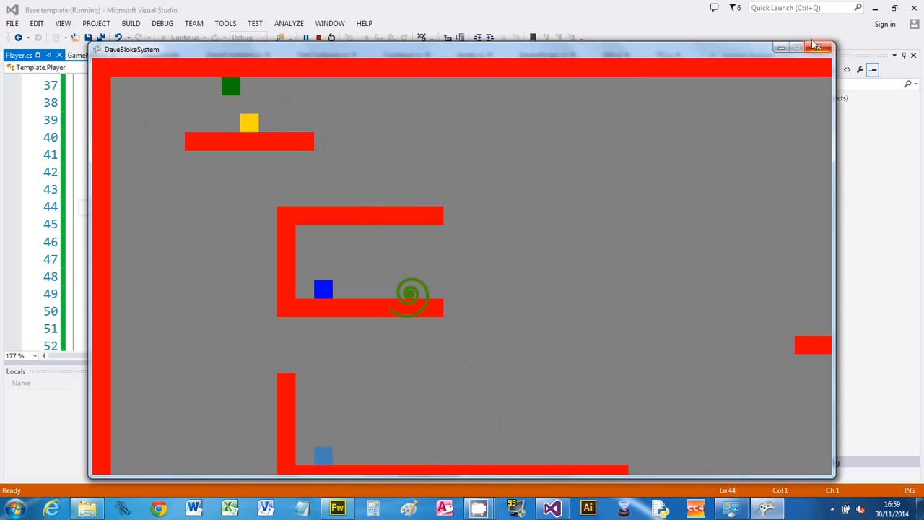
{"action": "mouse_move", "coordinate": [819, 48]}
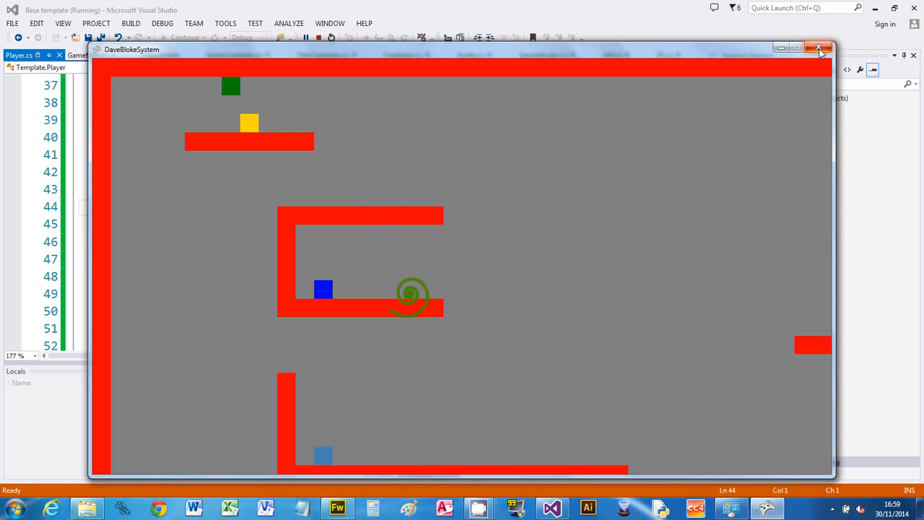
{"action": "mouse_move", "coordinate": [821, 47]}
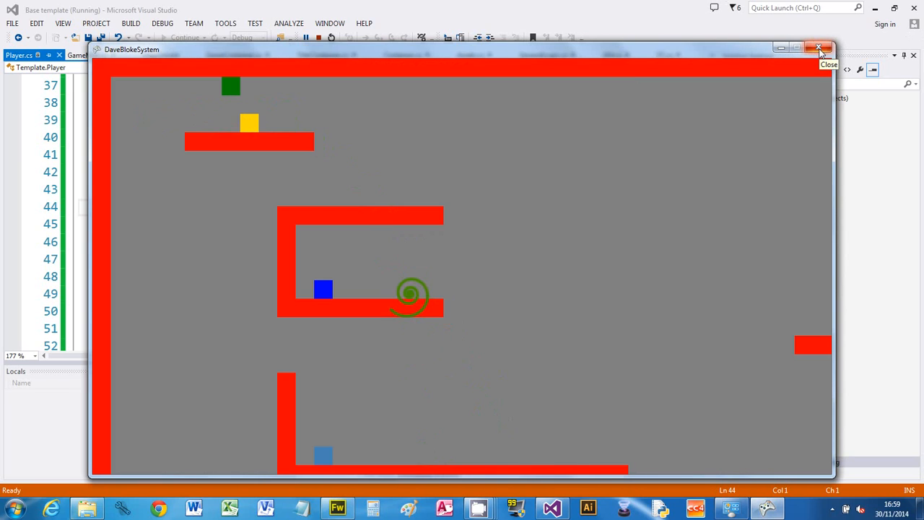
{"action": "left_click", "coordinate": [819, 48]}
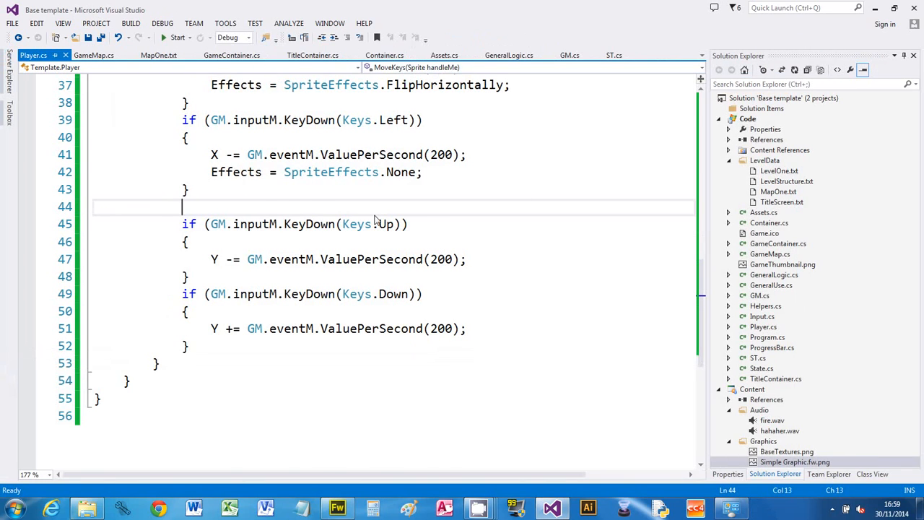
{"action": "scroll", "scroll_direction": "up", "scroll_amount": 3}
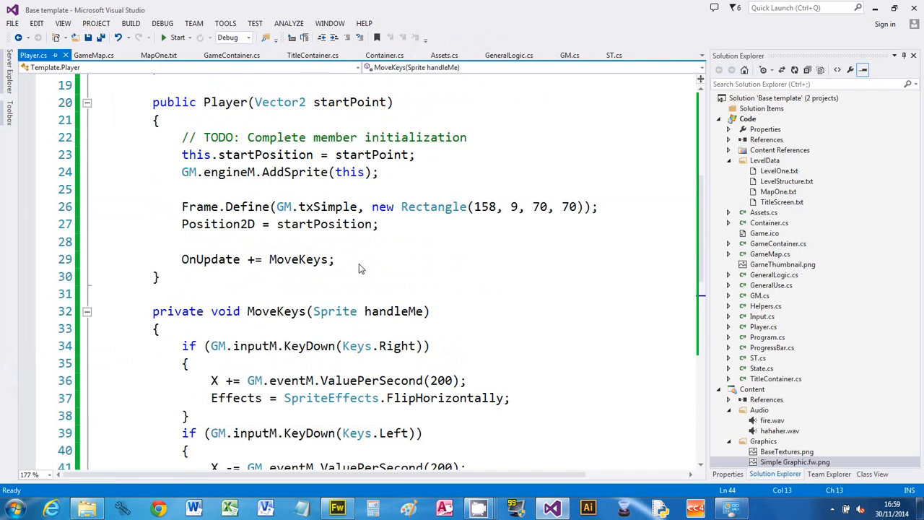